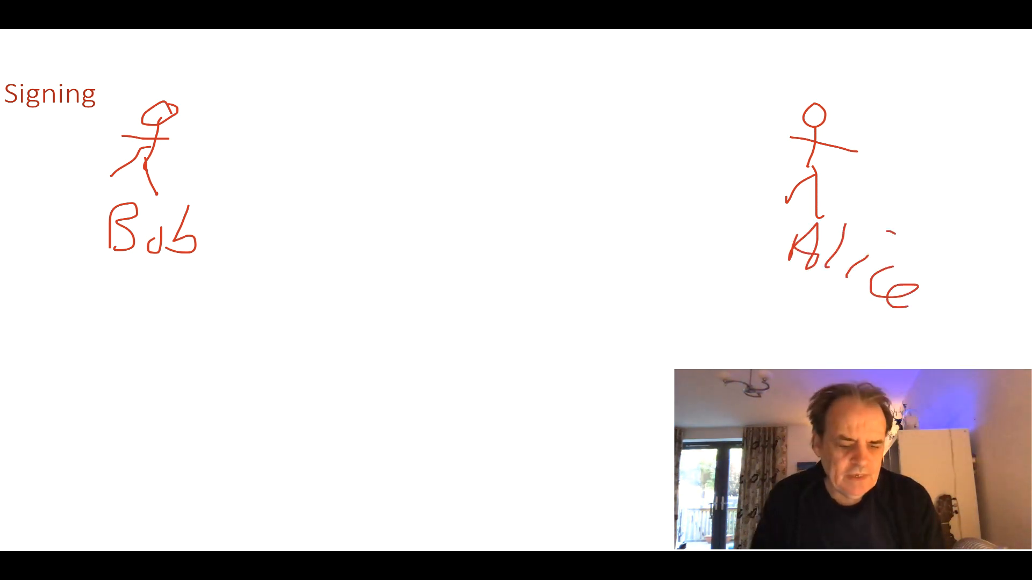
Sketch Bob's public and private keys, write H(M), and loop the private key to it
drag(226, 201, 290, 260)
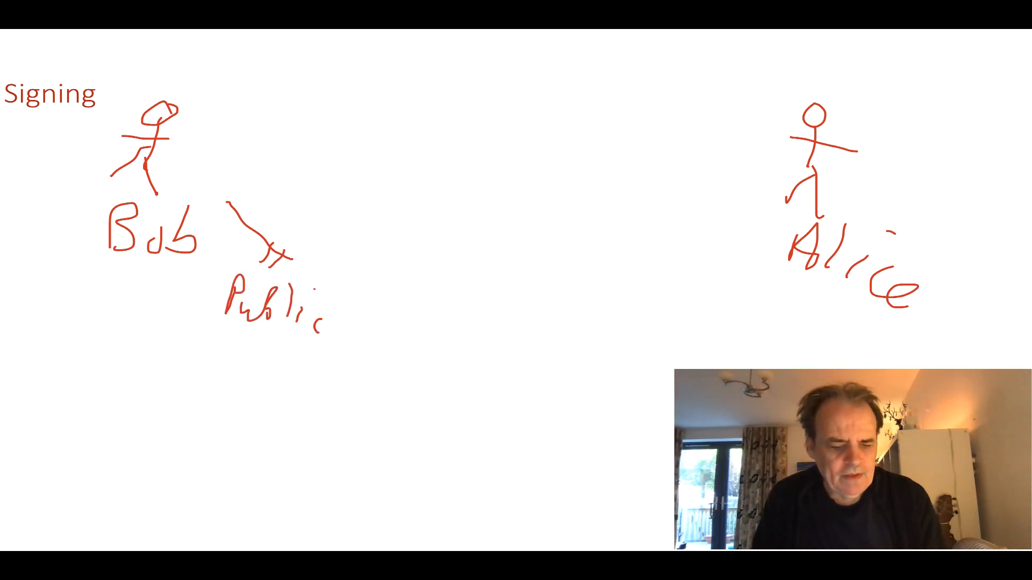
drag(116, 273, 134, 336)
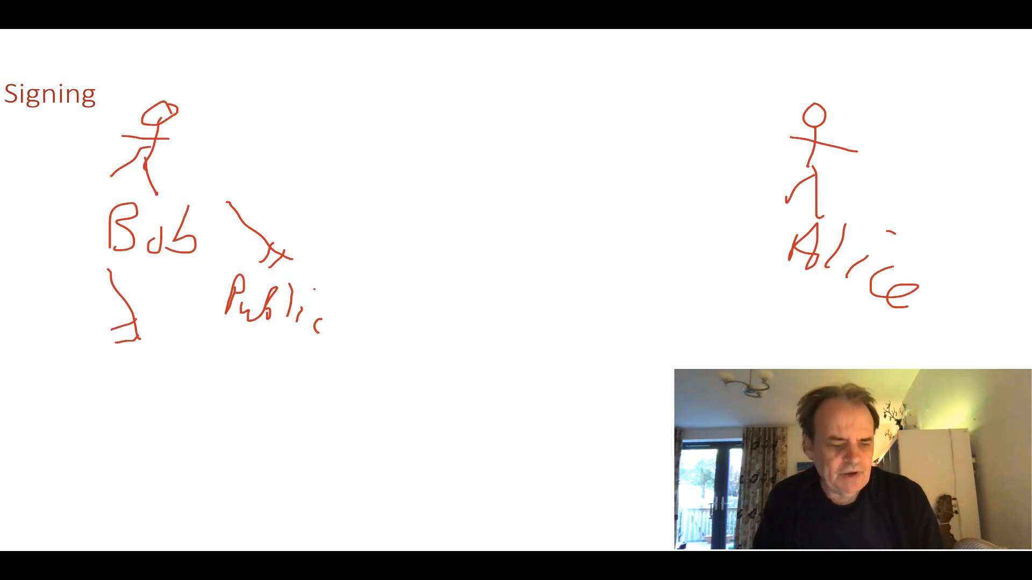
drag(70, 355, 89, 379)
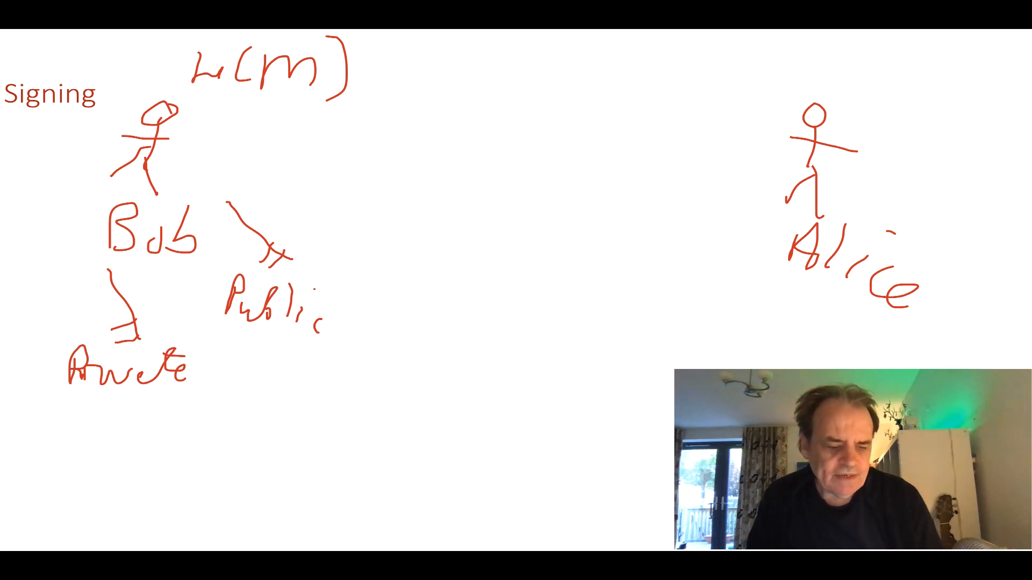
drag(178, 395, 290, 86)
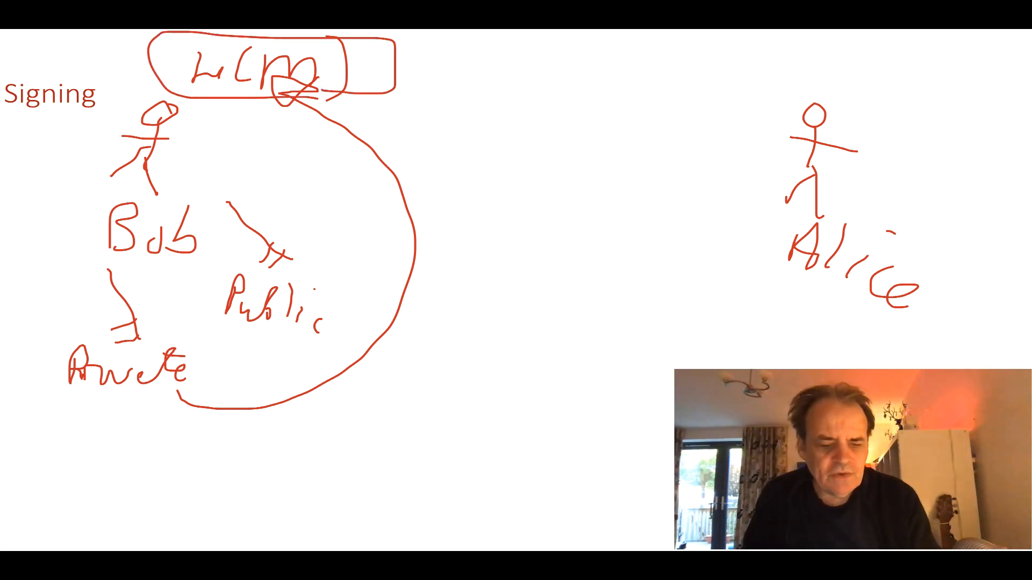
drag(408, 71, 757, 79)
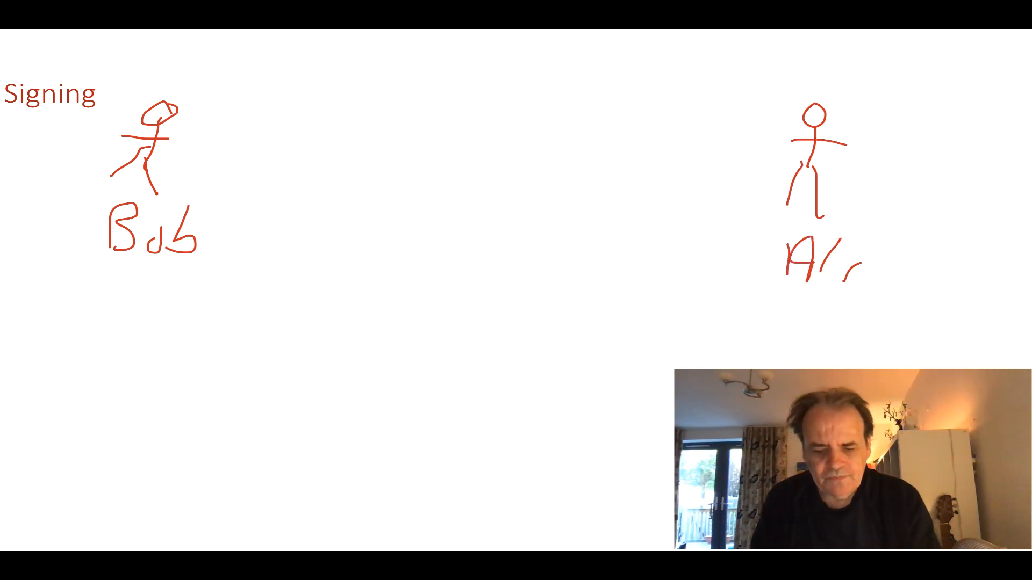
Write RSA, ECC, N = pq, C = M^e mod N and C^d mod N, circling d, p, q, φ
drag(885, 270, 912, 290)
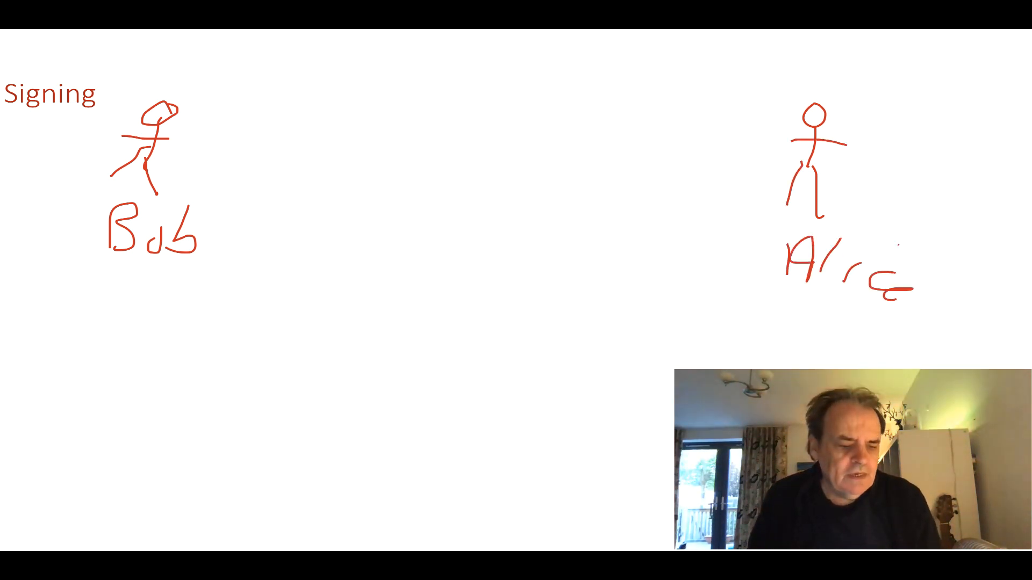
text(RSI)
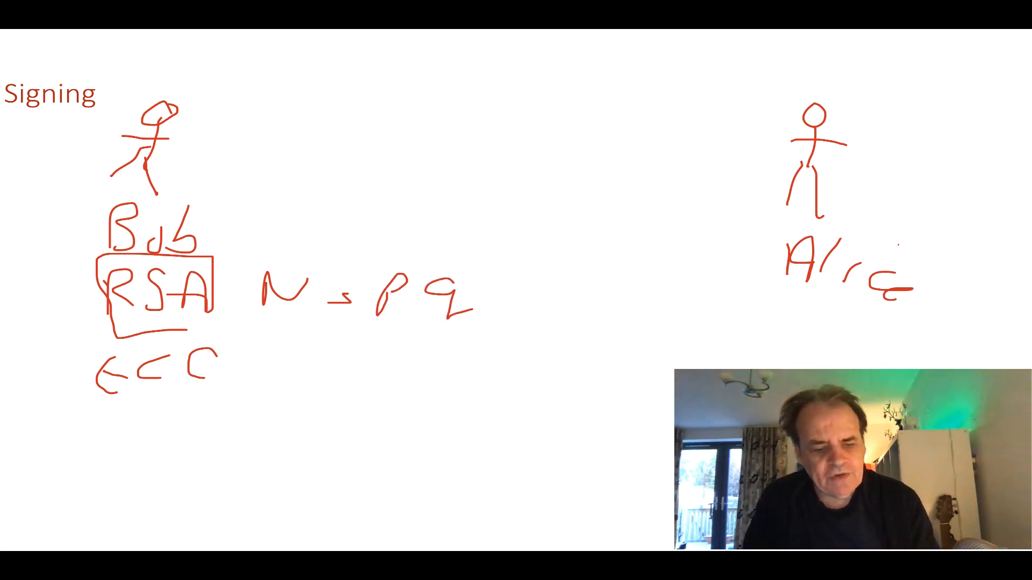
drag(266, 118, 264, 152)
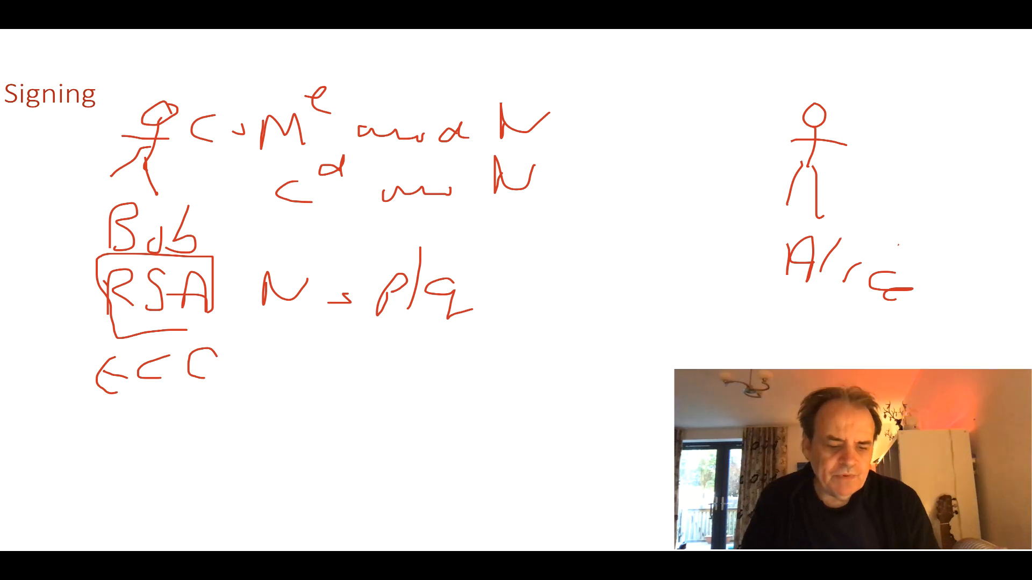
drag(500, 194, 385, 253)
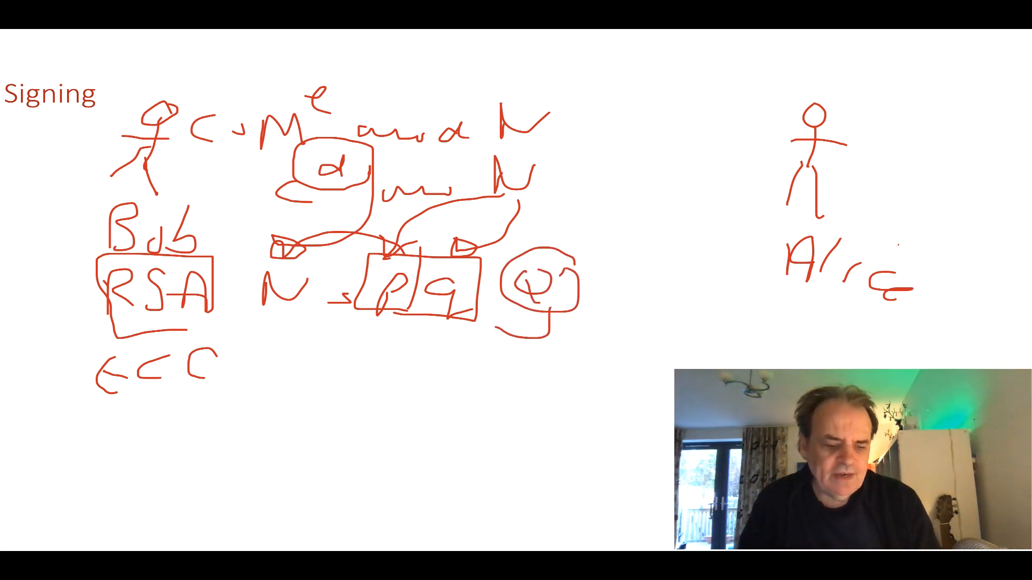
Draw and cross out the curve diagram, add a bottom-left label, and circle g mod N
drag(480, 312, 546, 332)
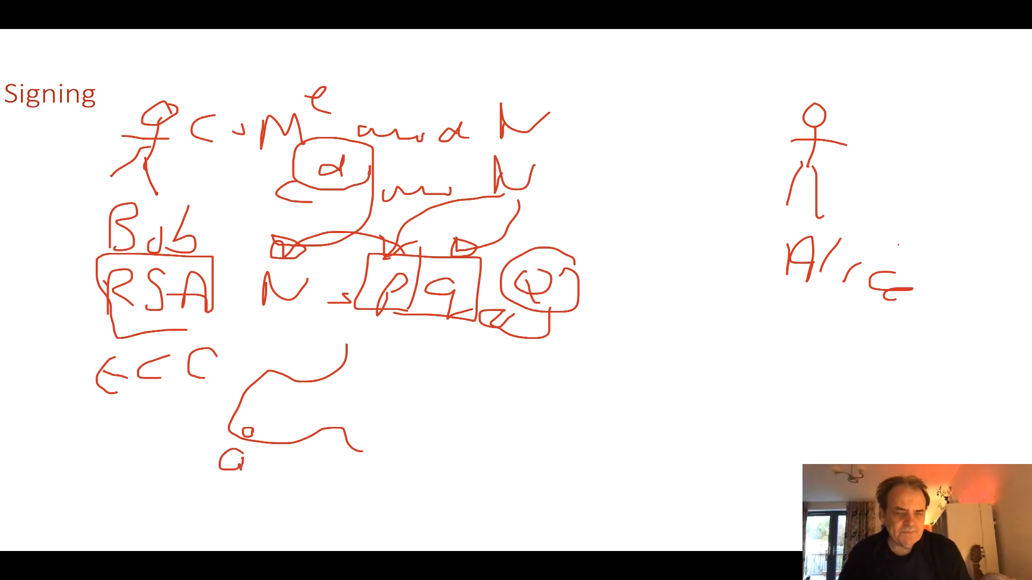
drag(247, 421, 319, 385)
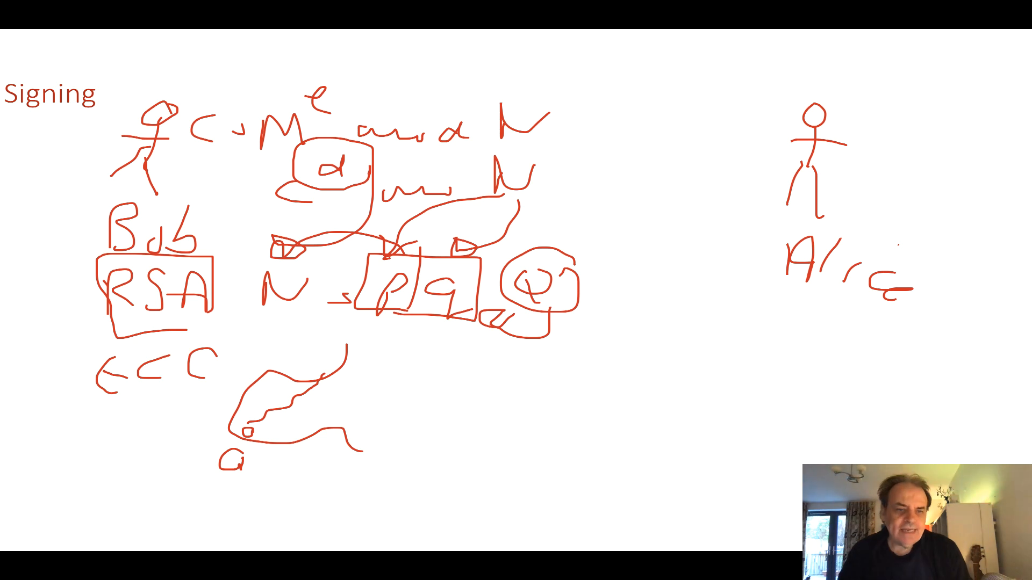
drag(316, 376, 332, 405)
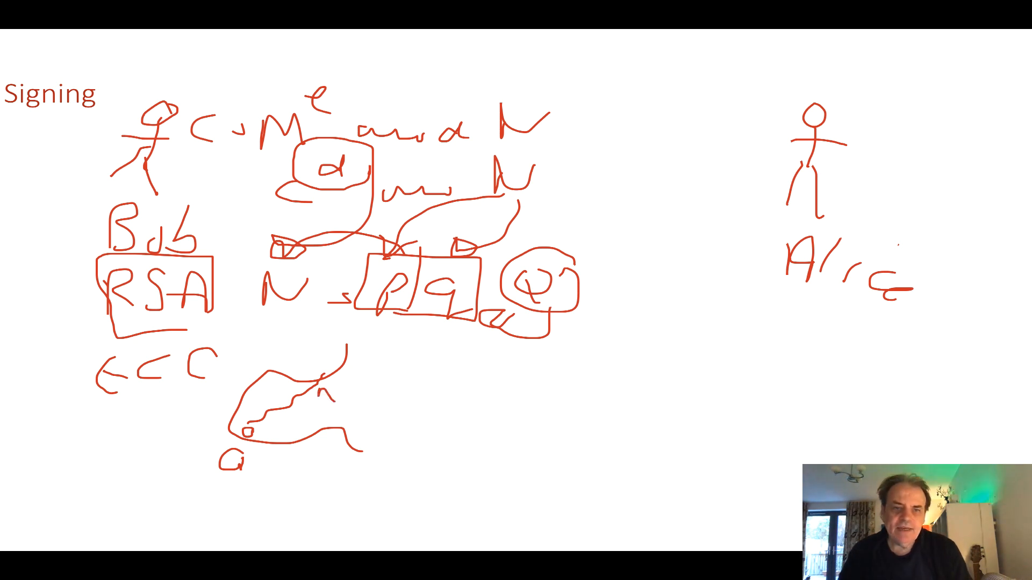
drag(223, 460, 240, 454)
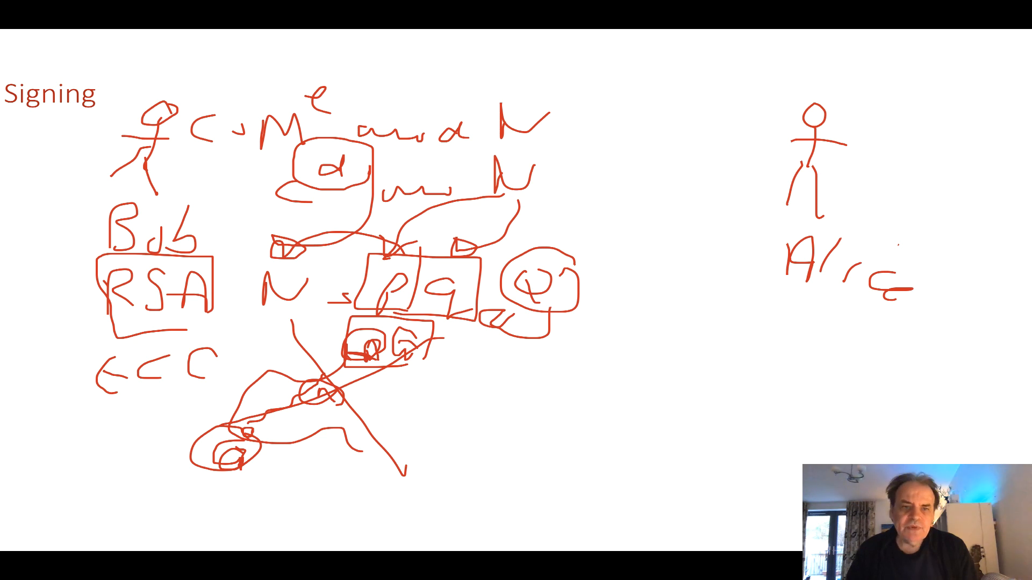
drag(108, 448, 122, 480)
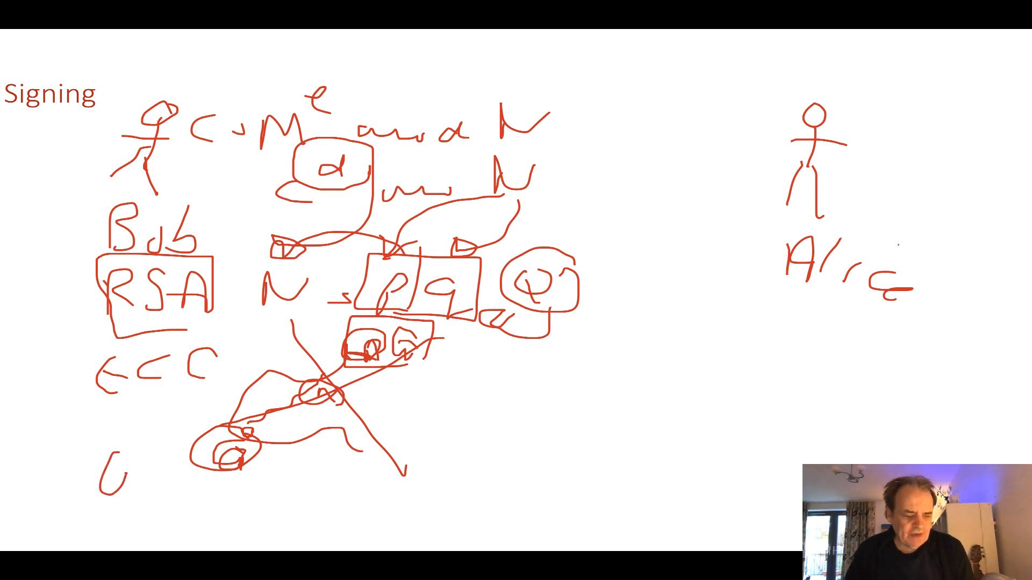
drag(102, 474, 224, 487)
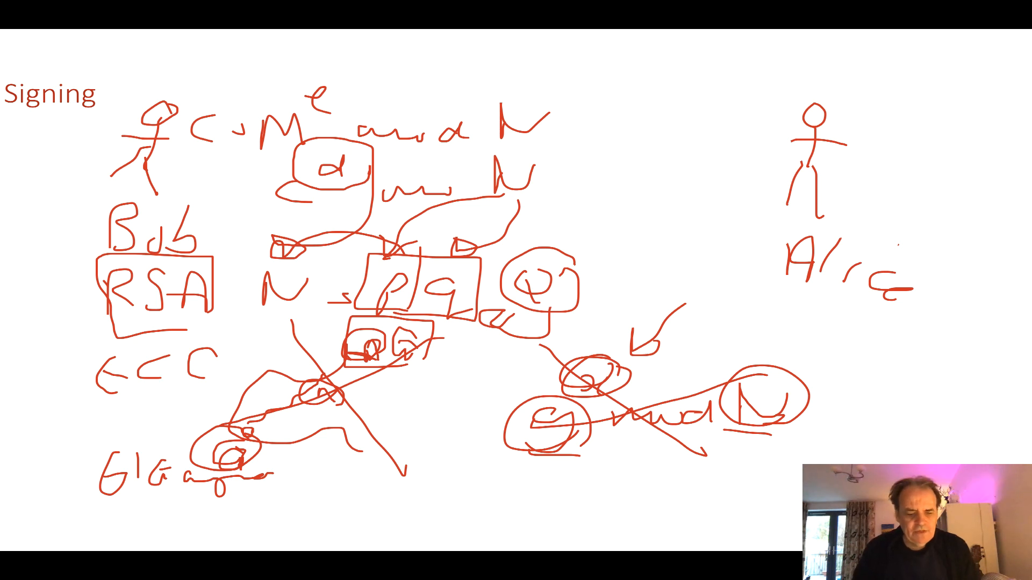
drag(698, 135, 533, 411)
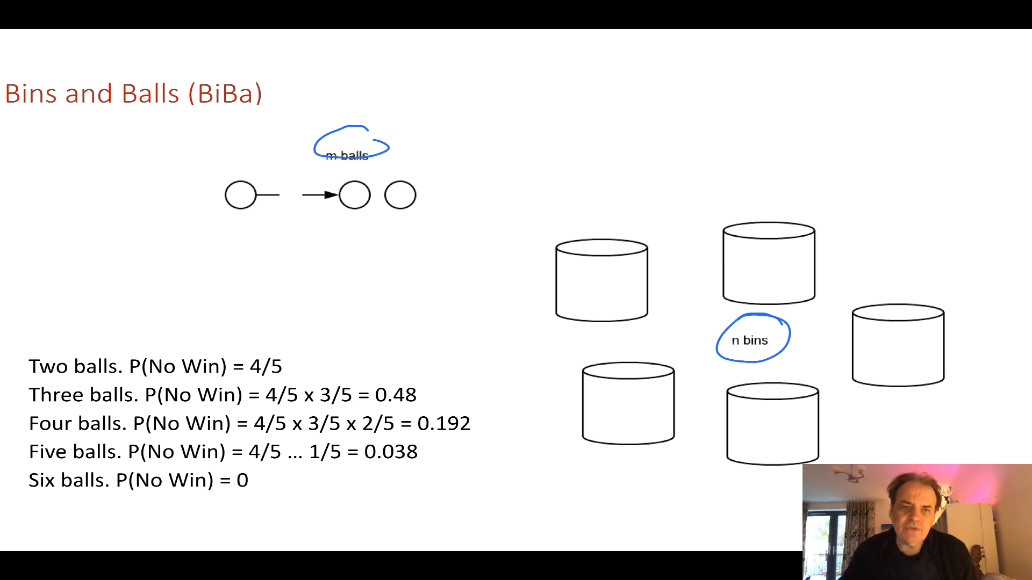
Scribble over the balls, mark a bin and write 5 over 'n bins'
drag(405, 182, 600, 260)
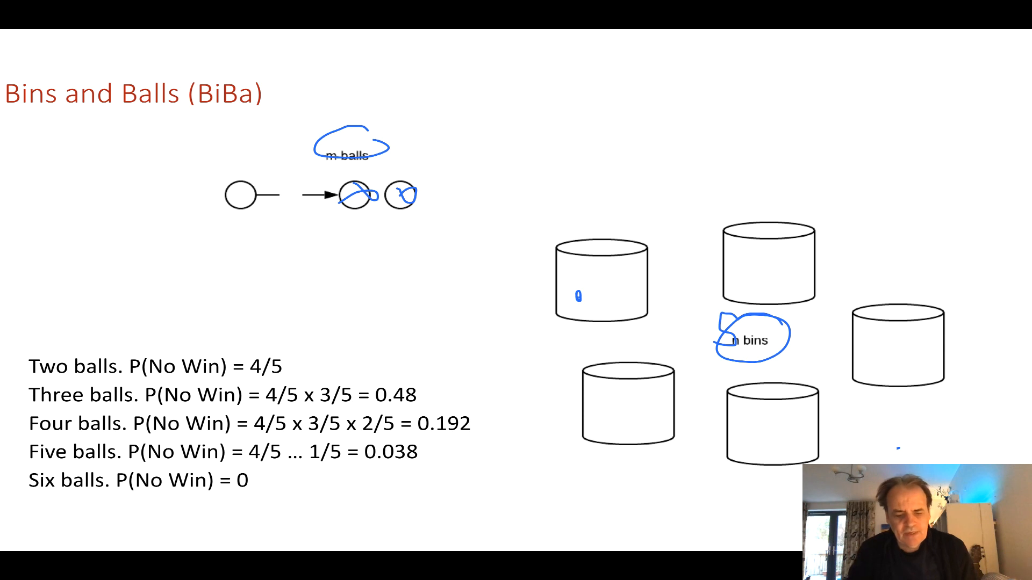
Write and circle letters in the bins, annotate the two-ball probability, and link the bins
drag(767, 260, 783, 260)
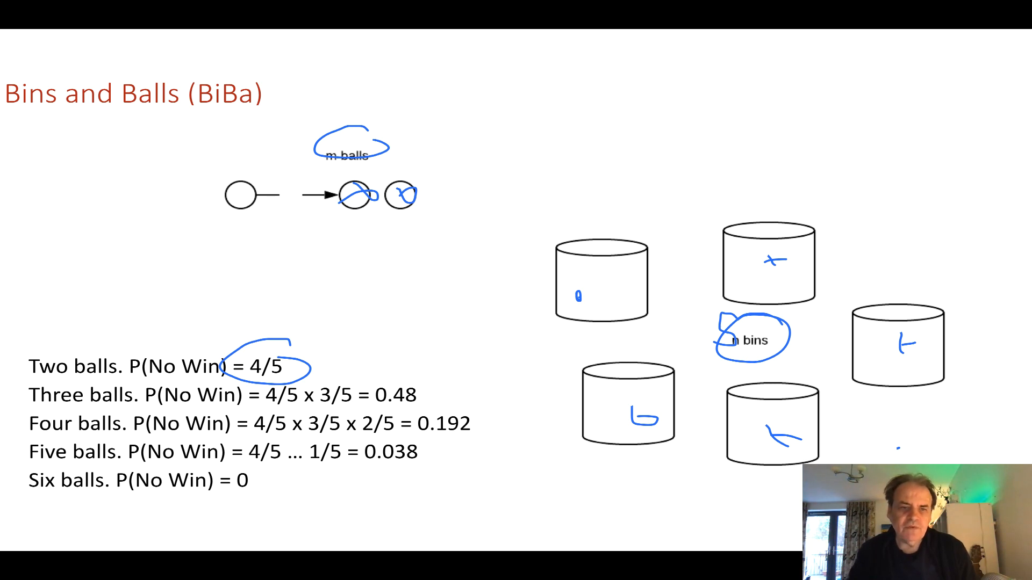
drag(313, 359, 346, 352)
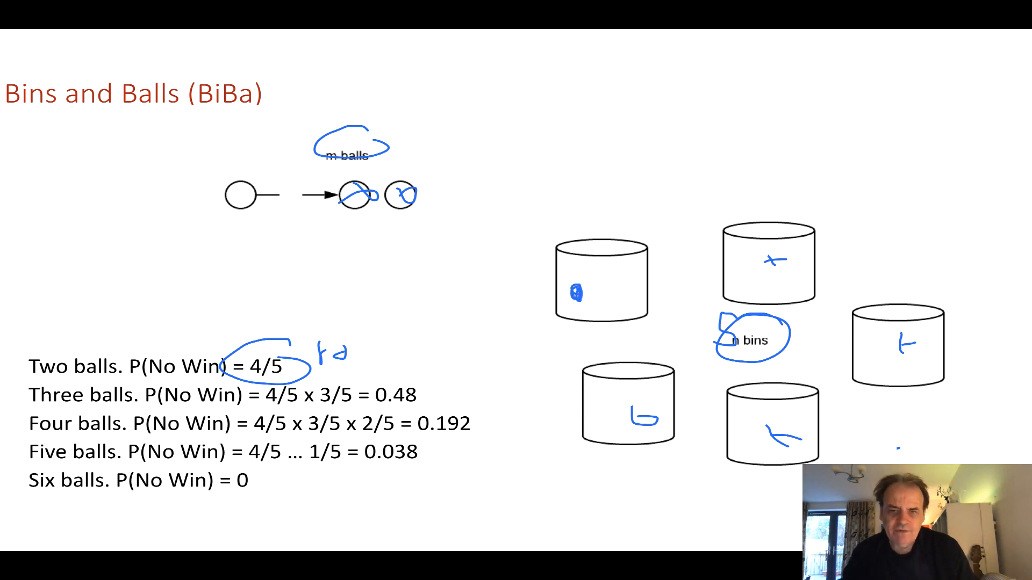
drag(771, 250, 780, 257)
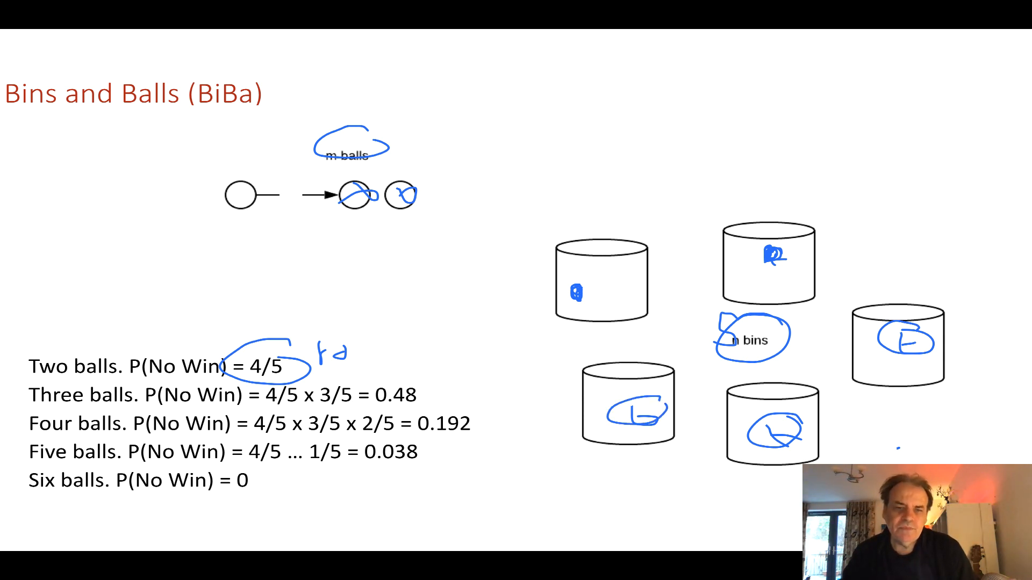
drag(658, 406, 895, 366)
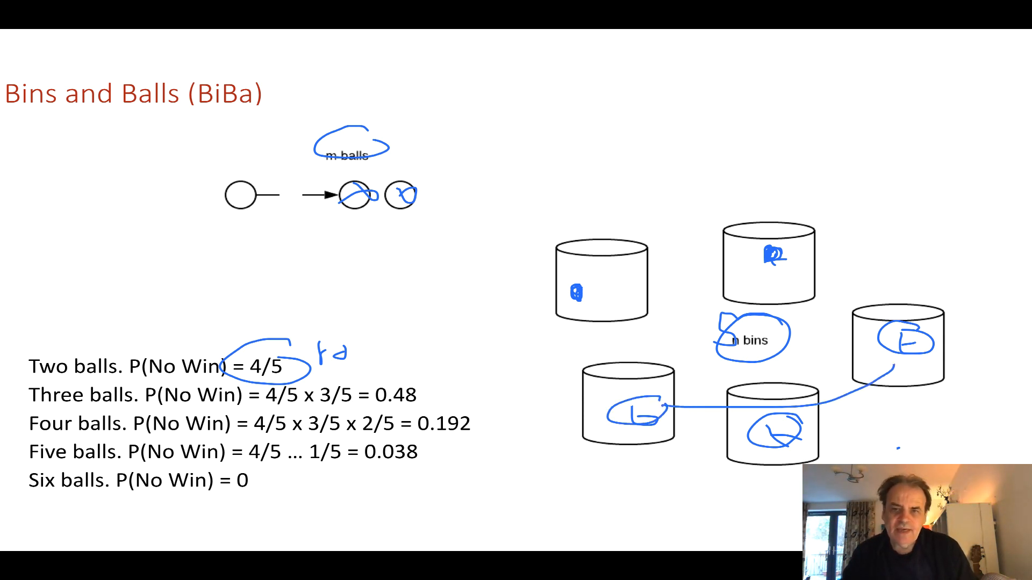
drag(675, 275, 895, 313)
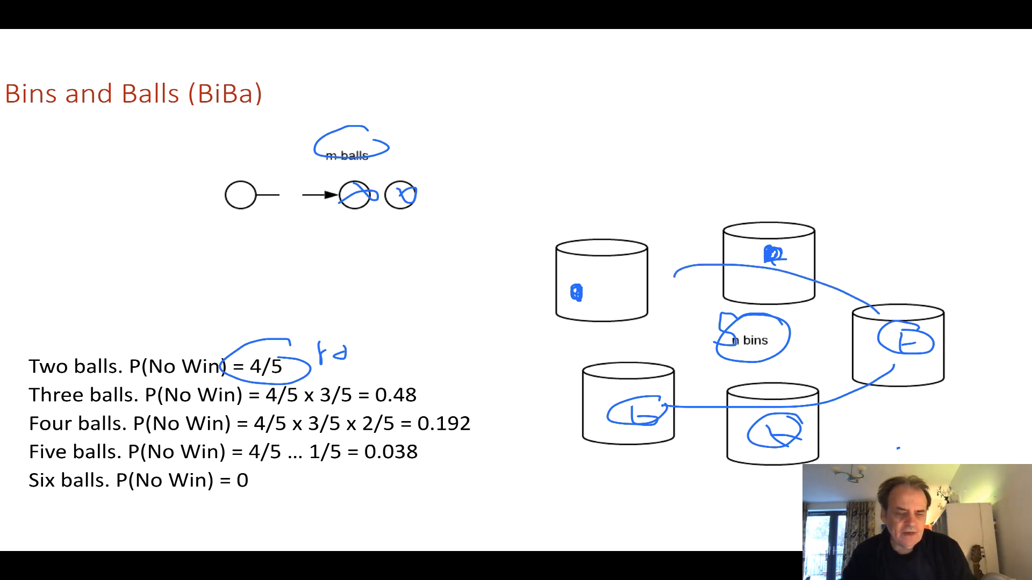
Box 3/5 and 0.48, circle 2/5, underline 0.192, and arc the balls to the bins
drag(314, 382, 355, 408)
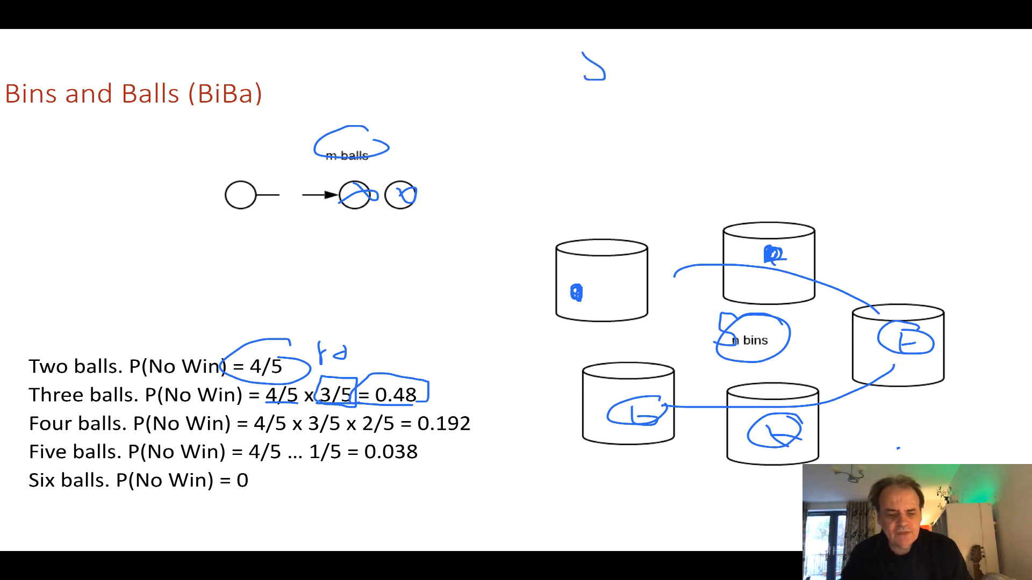
drag(606, 59, 707, 79)
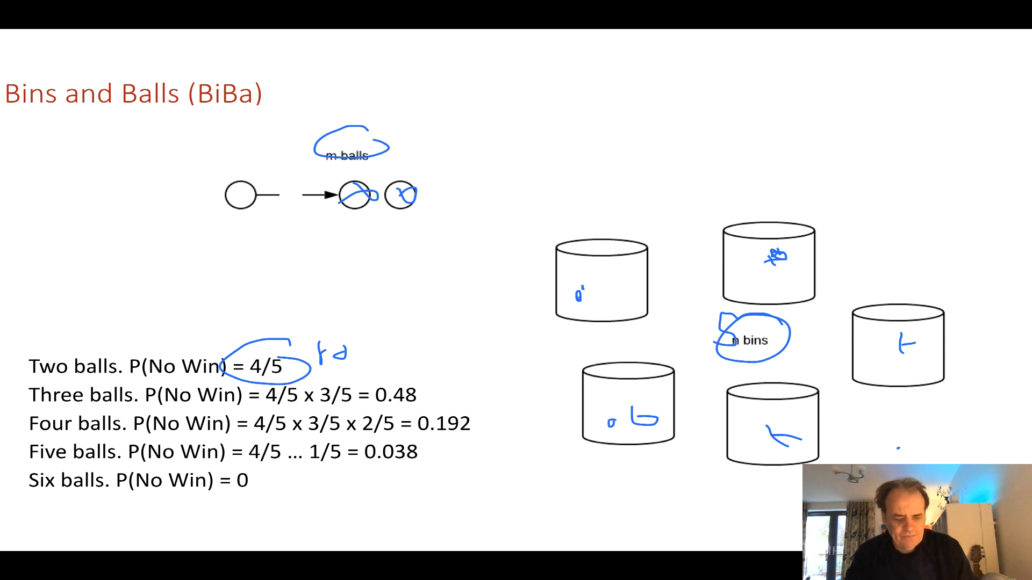
drag(355, 425, 395, 425)
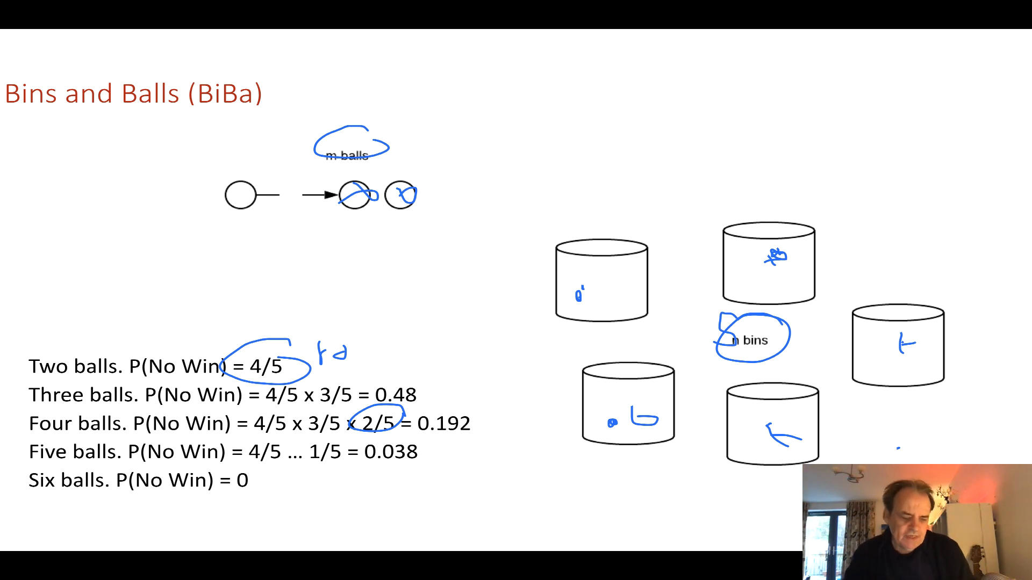
drag(402, 440, 478, 448)
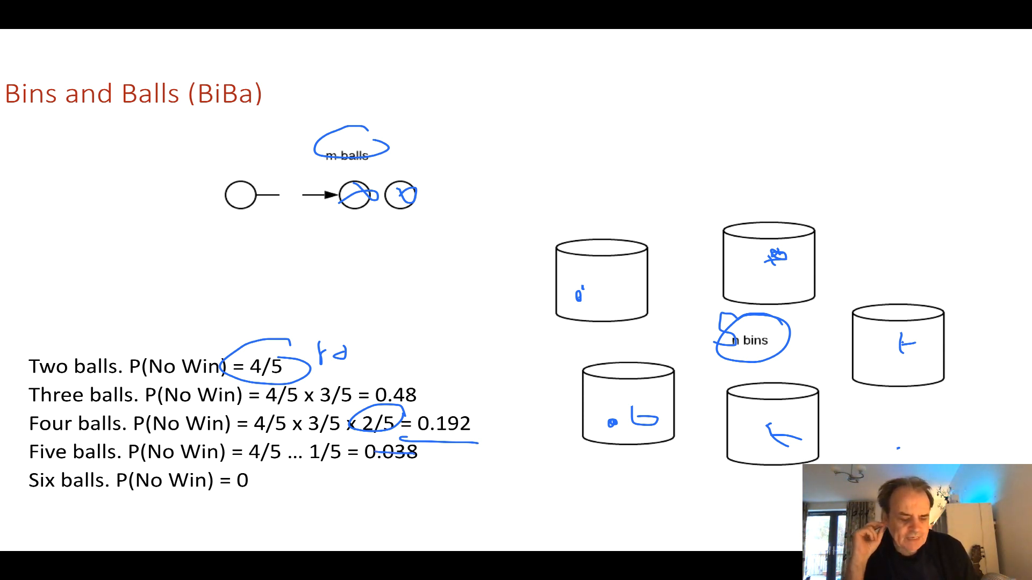
drag(30, 497, 254, 500)
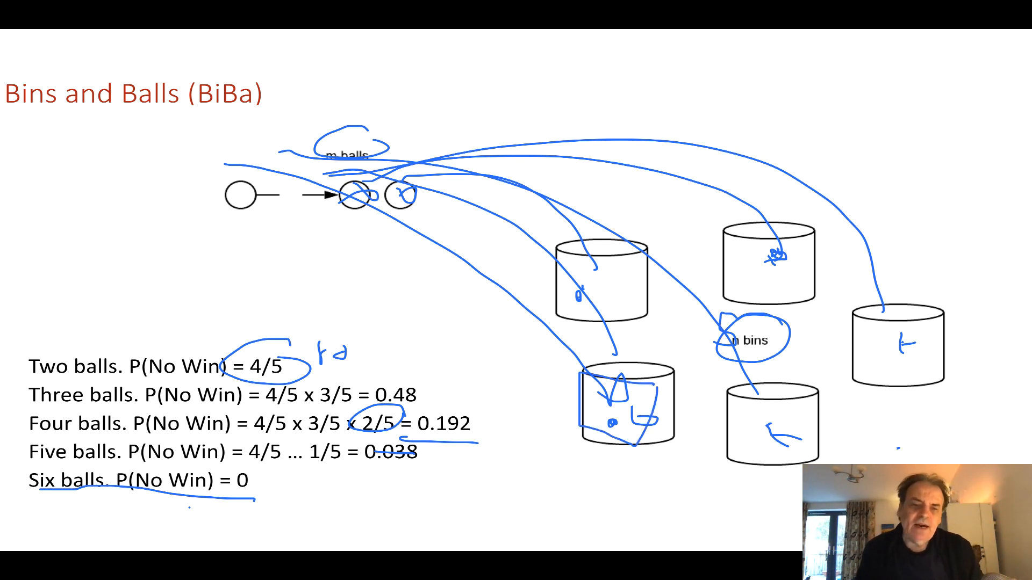
Leave the slideshow for the Hash Analysis (Bins in Balls) page showing 365-bin results
drag(26, 461, 256, 500)
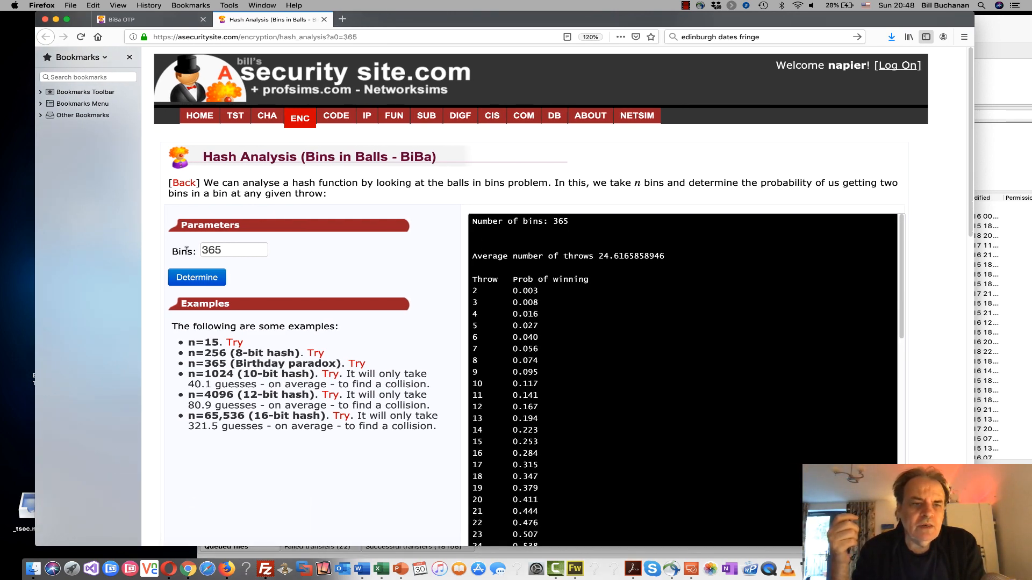
Calculate collision probabilities for 5 bins and highlight the 3.28 average throws
text(5)
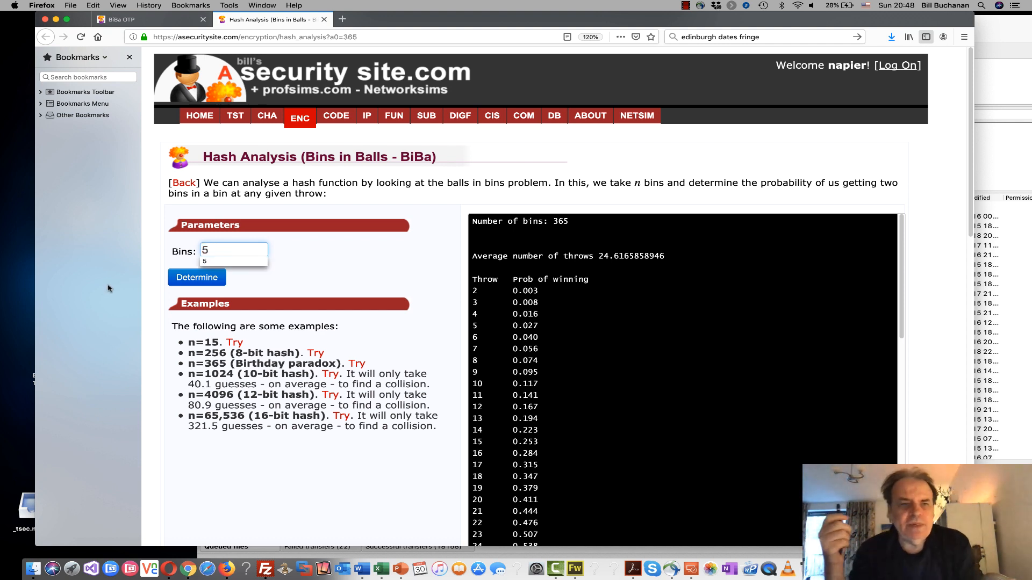
click(196, 278)
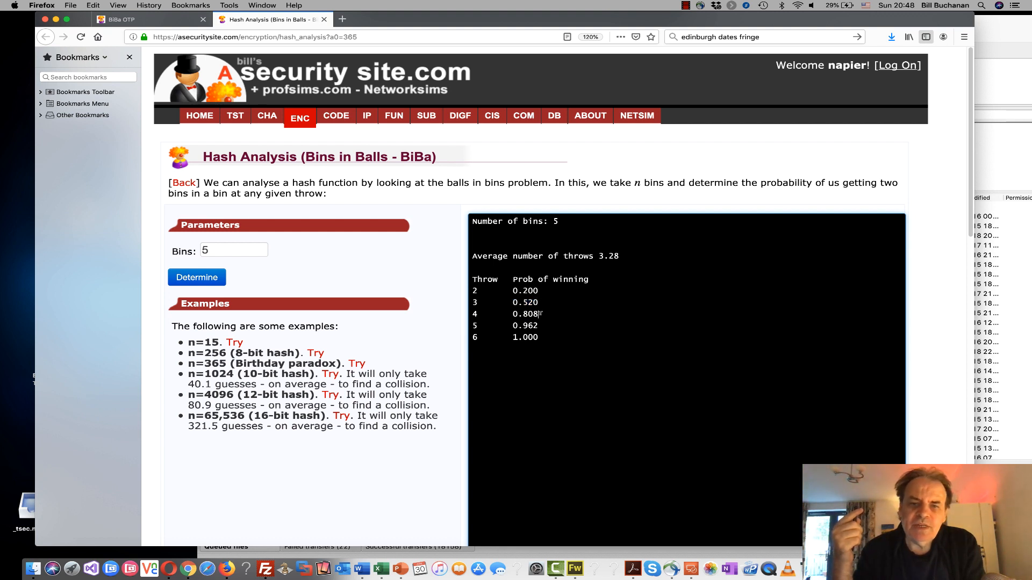
double_click(525, 325)
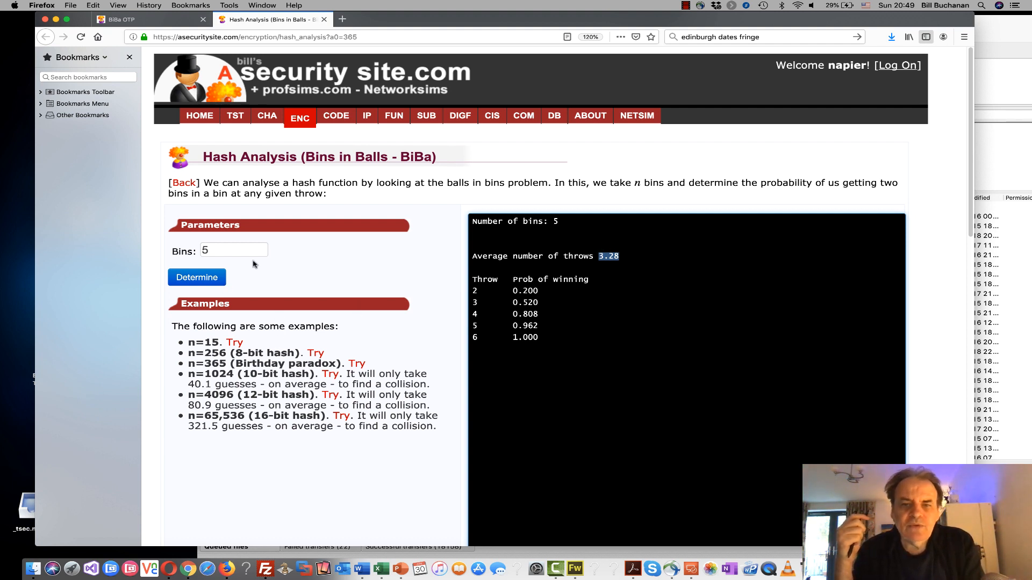
click(234, 251)
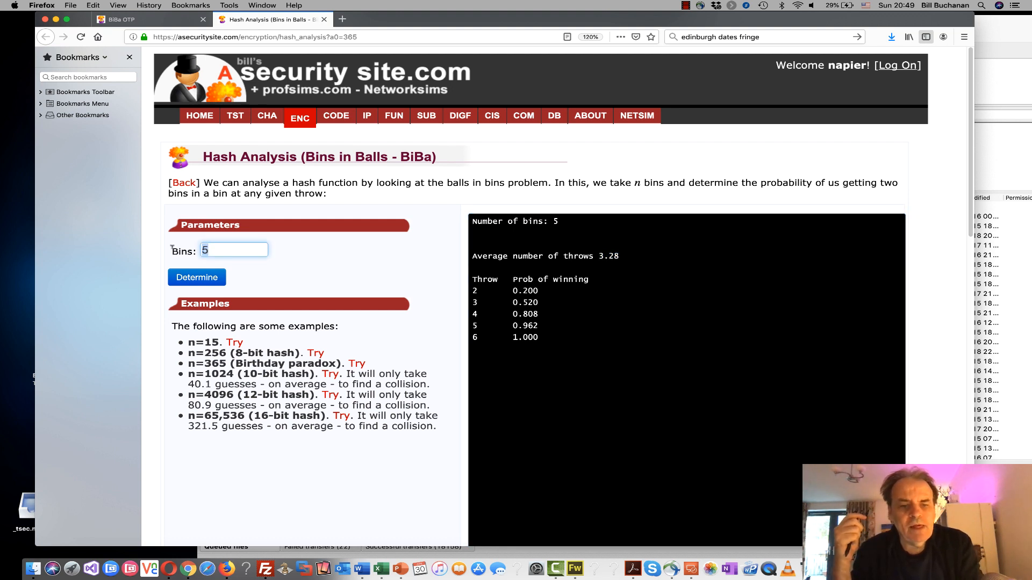
Run the analysis for 15 bins, then load the n=365 Birthday paradox example
text(15)
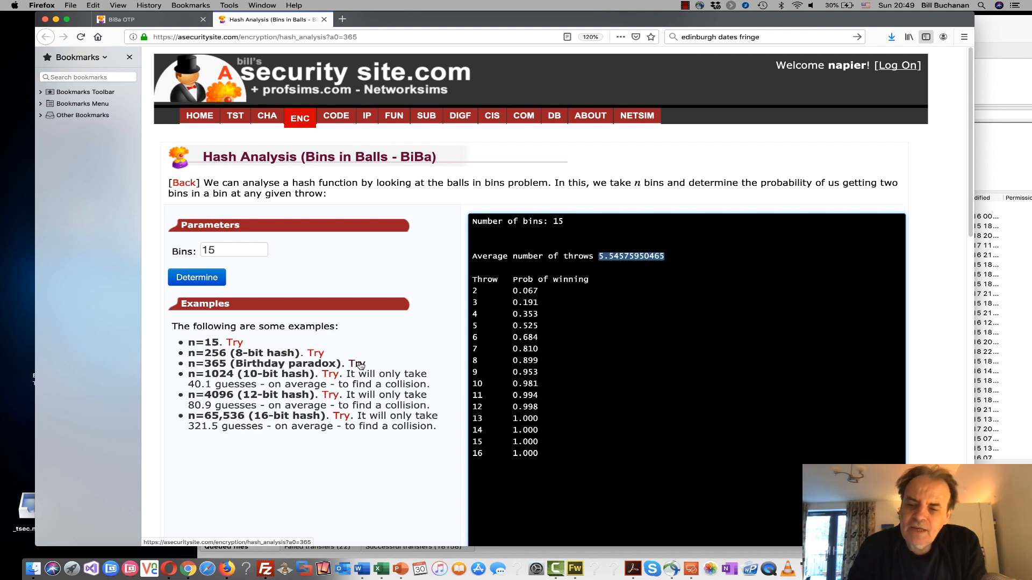
click(358, 364)
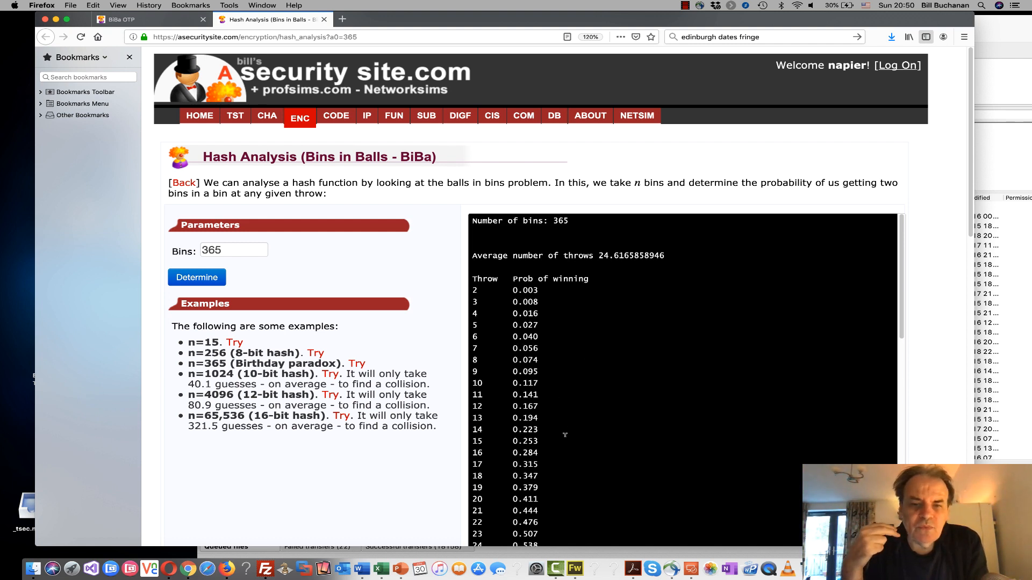
scroll(down, 3)
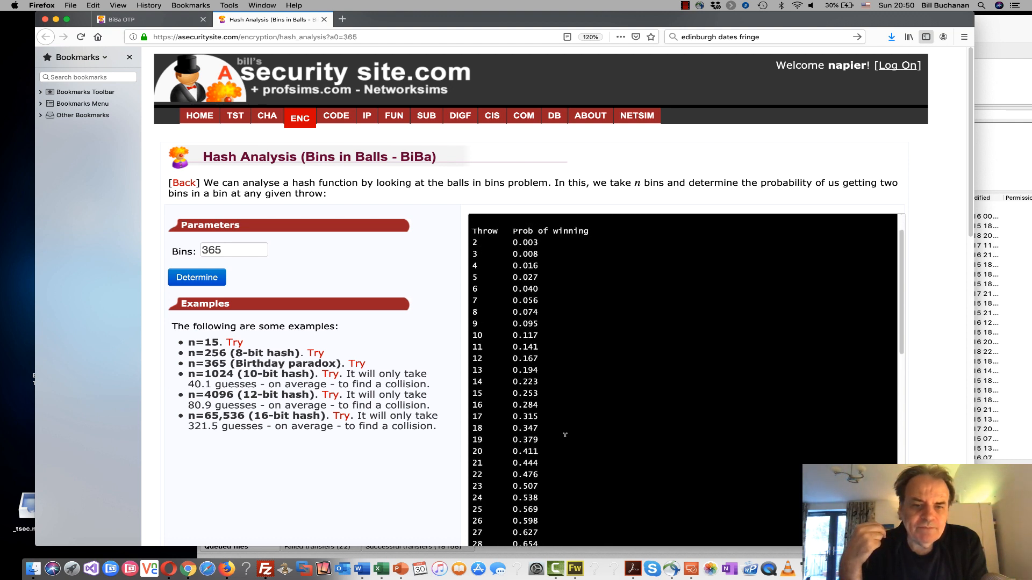
click(196, 277)
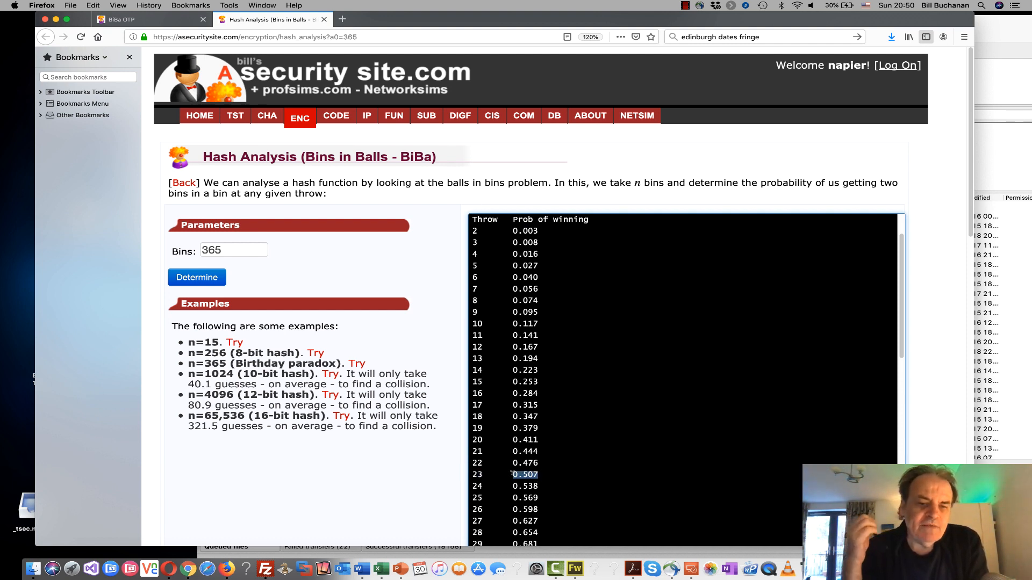
scroll(down, 3)
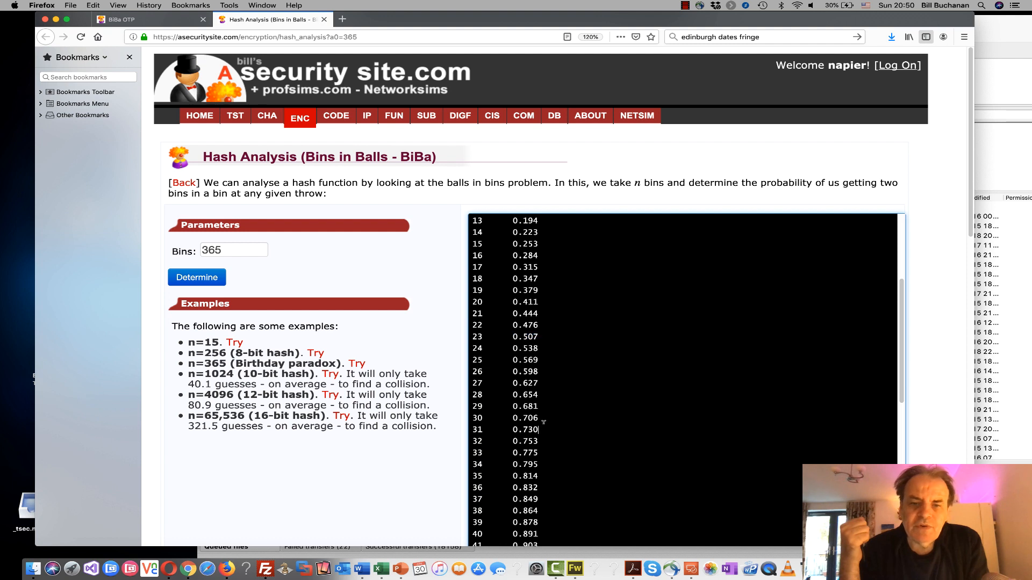
scroll(down, 3)
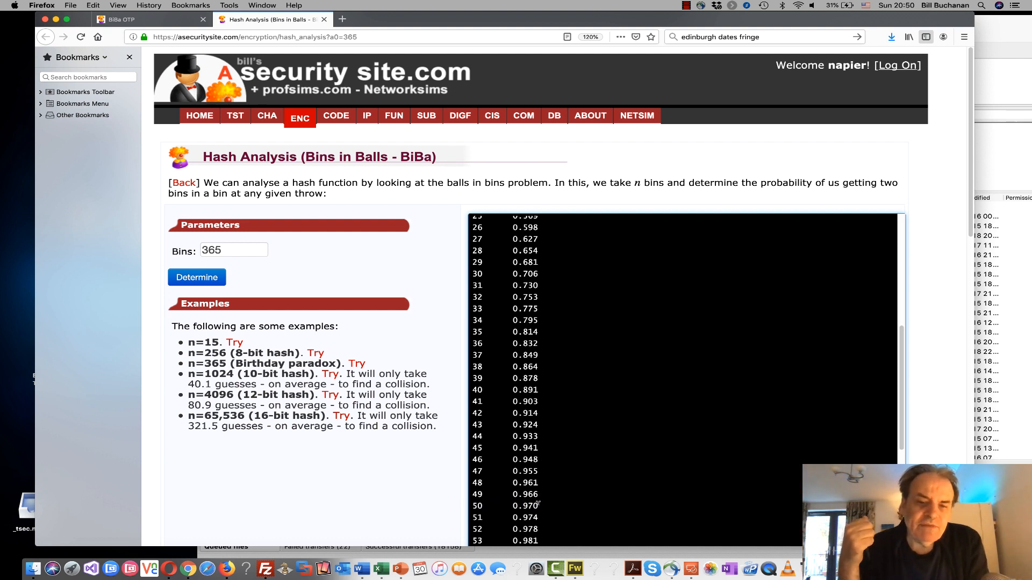
double_click(504, 505)
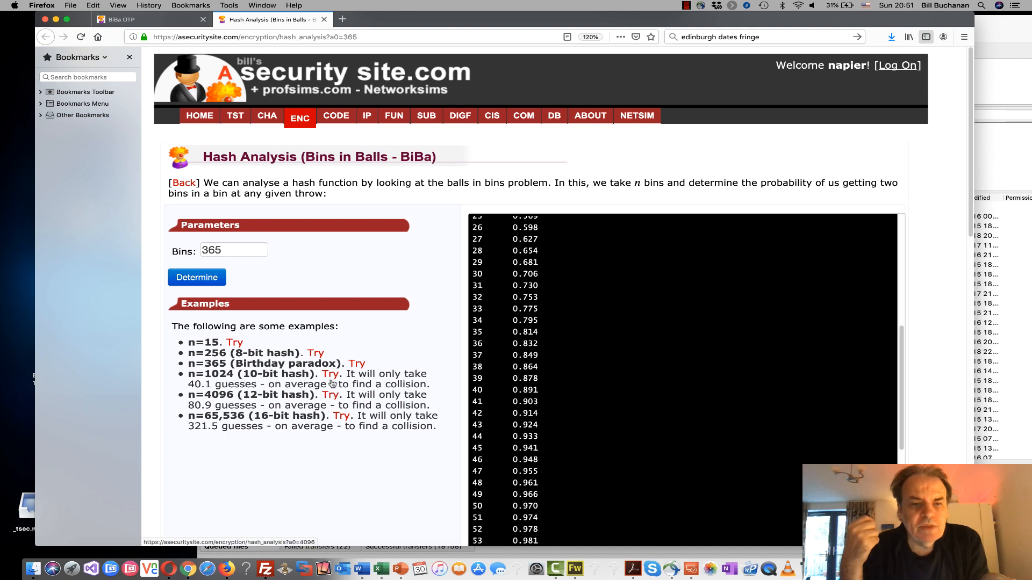
Run the 1024-bin example, highlight 0.922 at 72 throws, then run 65,536 bins
click(329, 374)
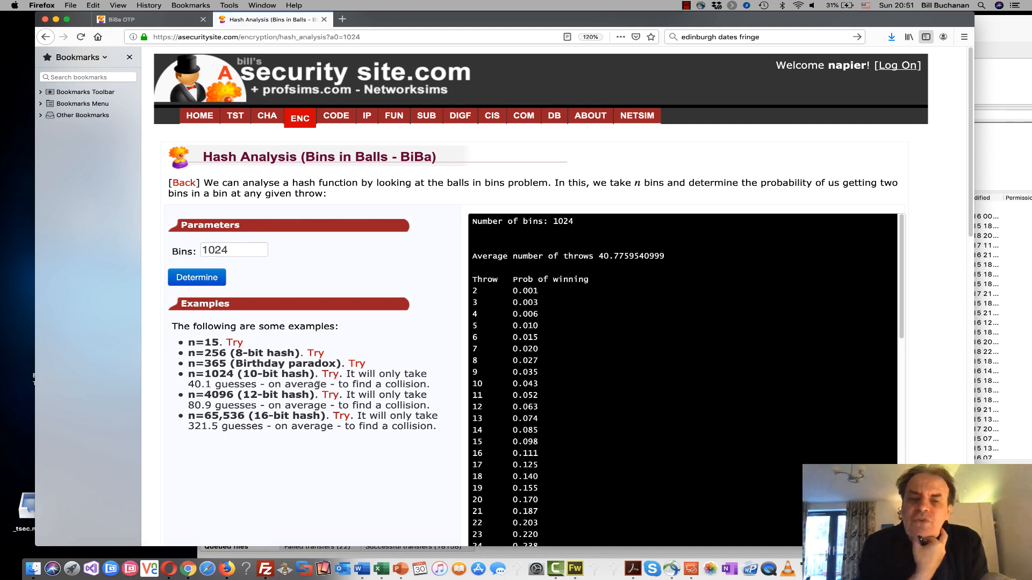
scroll(down, 3)
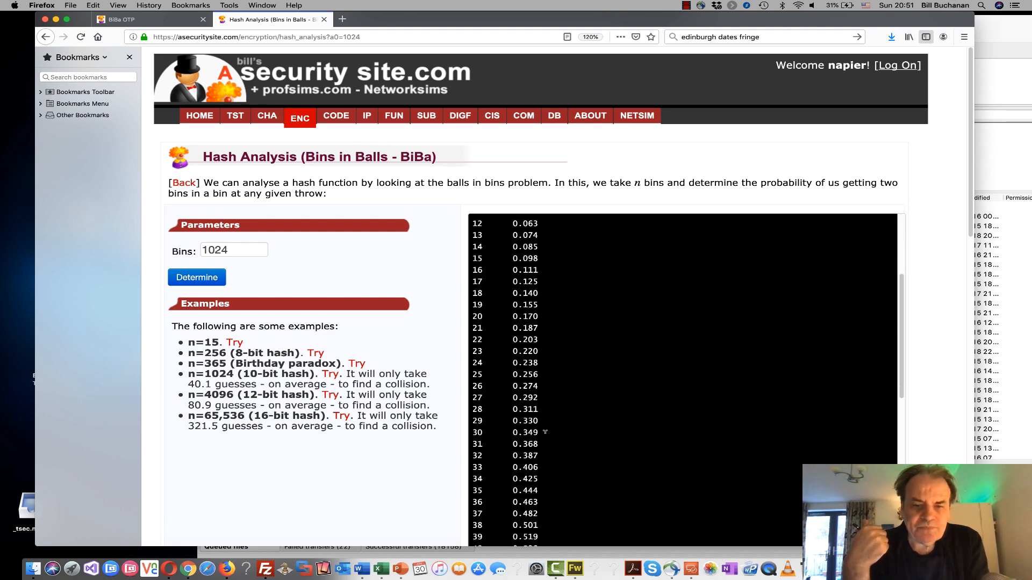
scroll(down, 3)
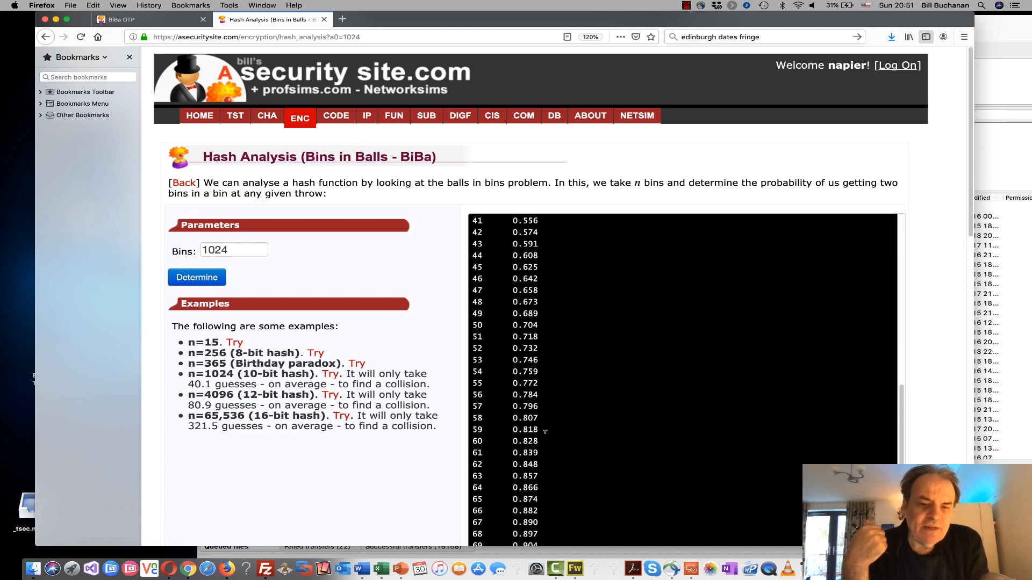
scroll(down, 3)
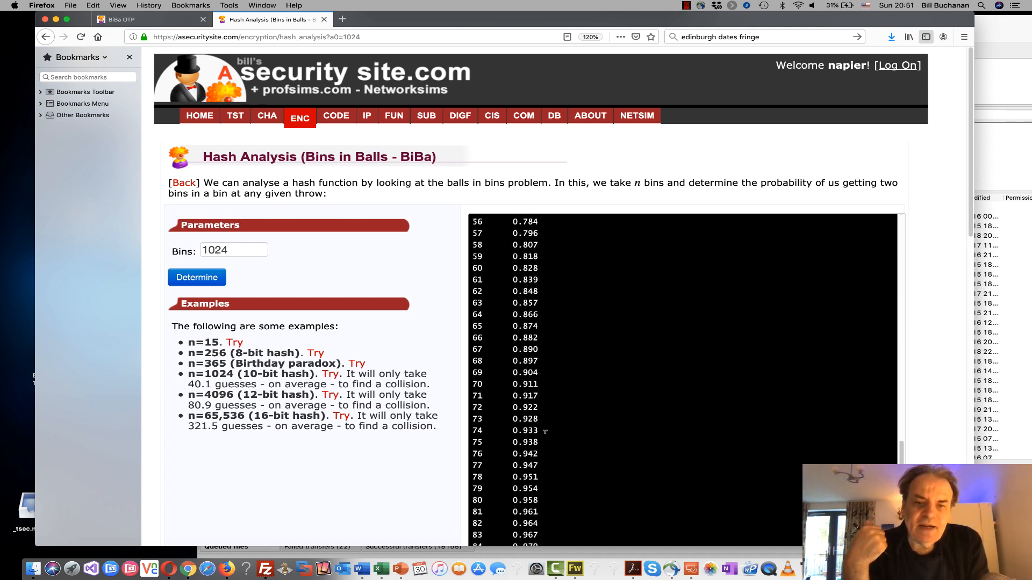
double_click(524, 407)
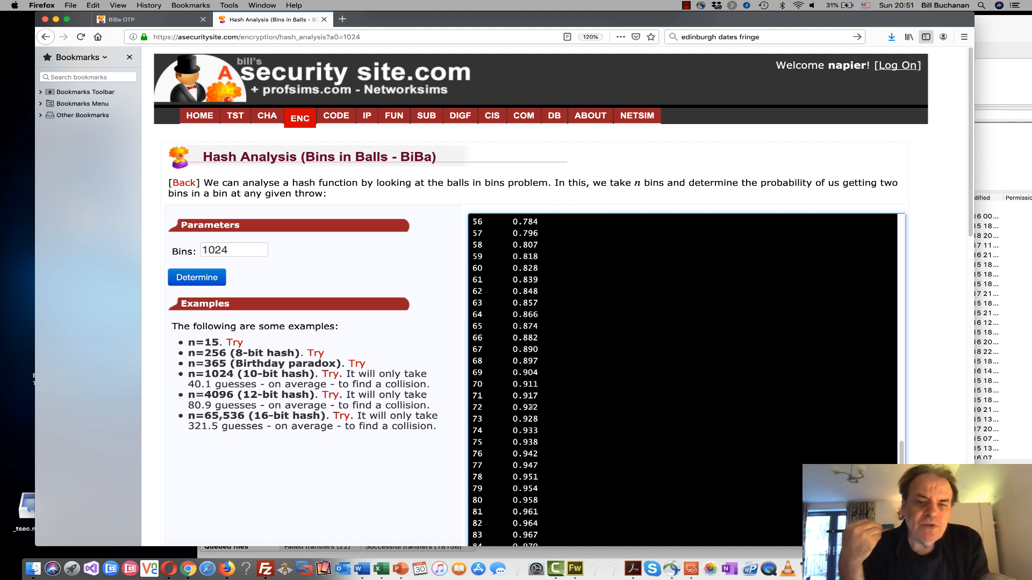
double_click(525, 407)
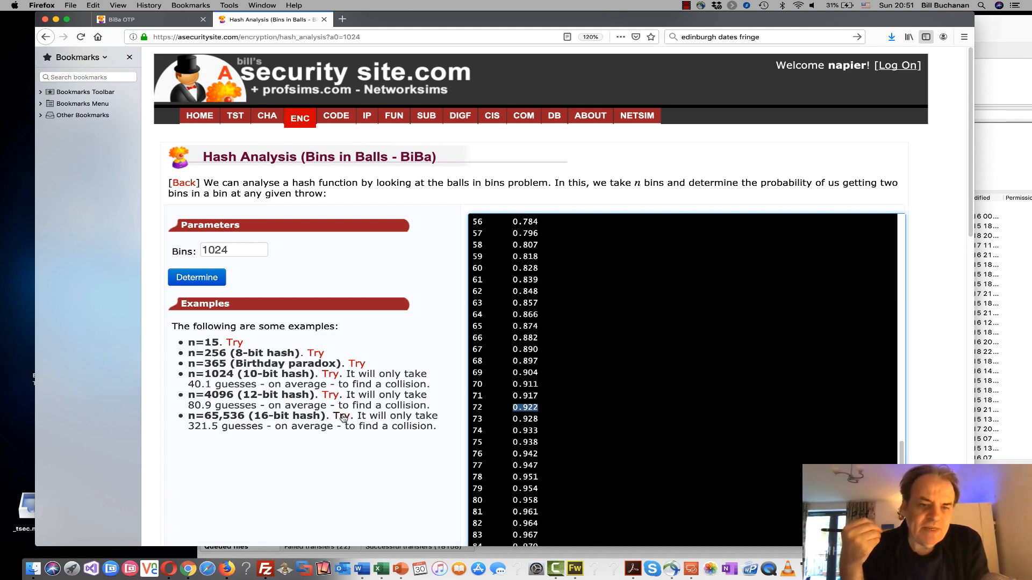
click(340, 416)
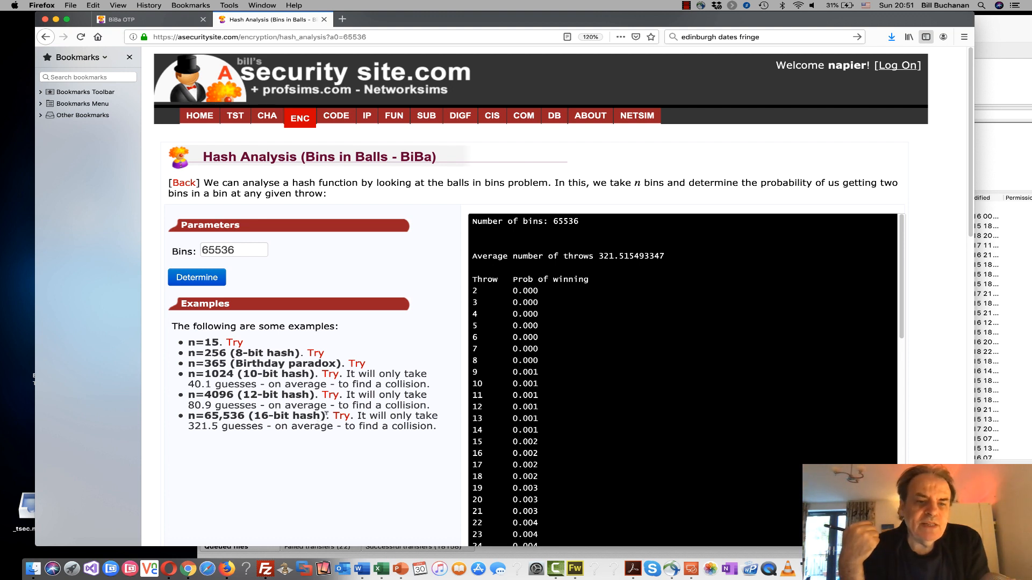
drag(601, 256, 664, 256)
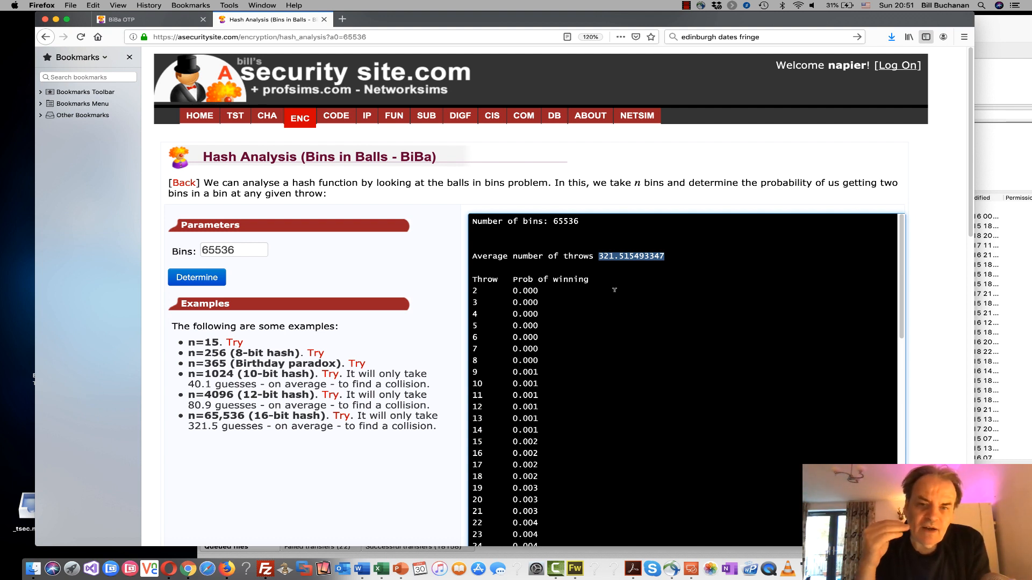
mouse_move(460, 380)
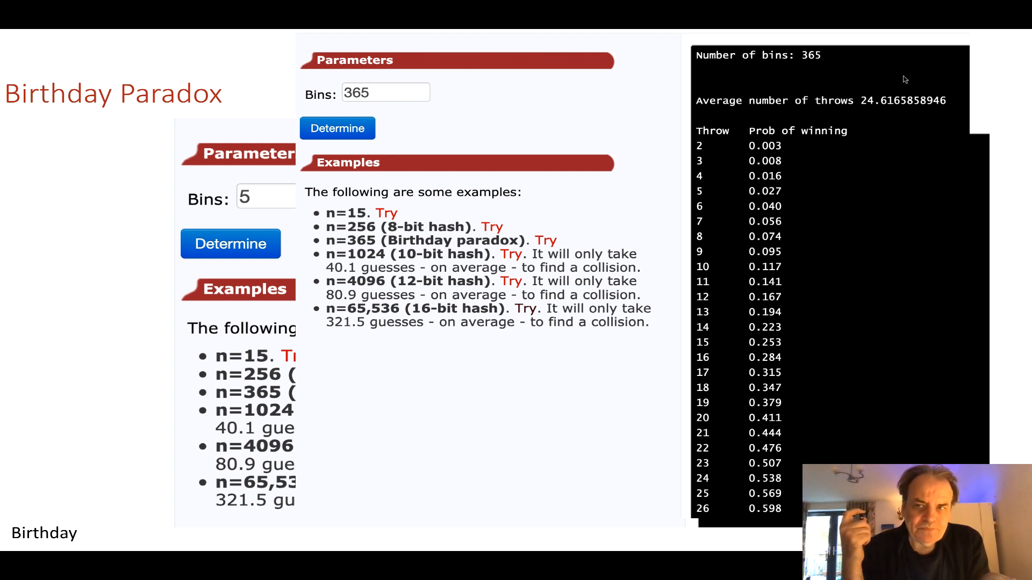
mouse_move(894, 110)
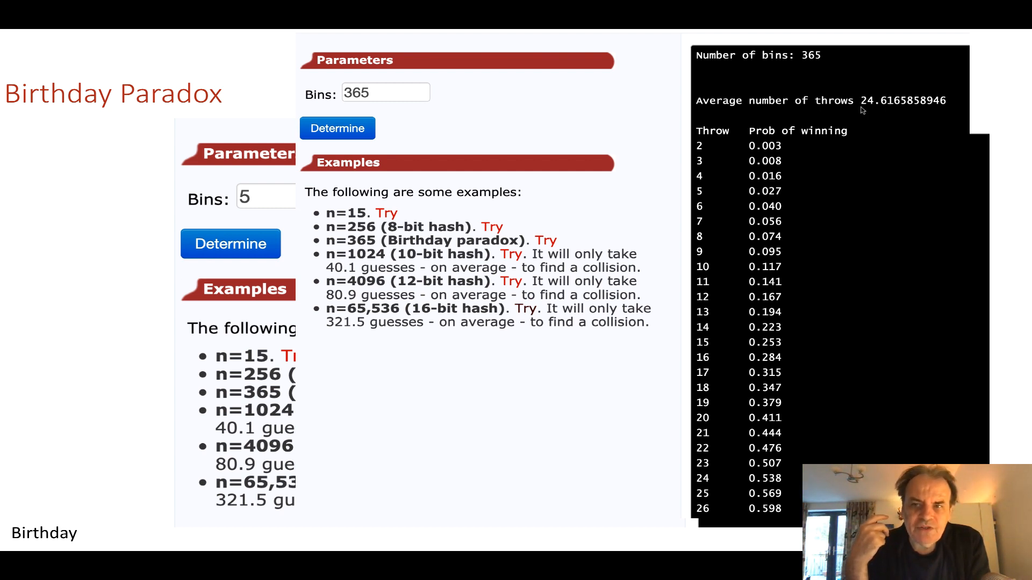
mouse_move(868, 115)
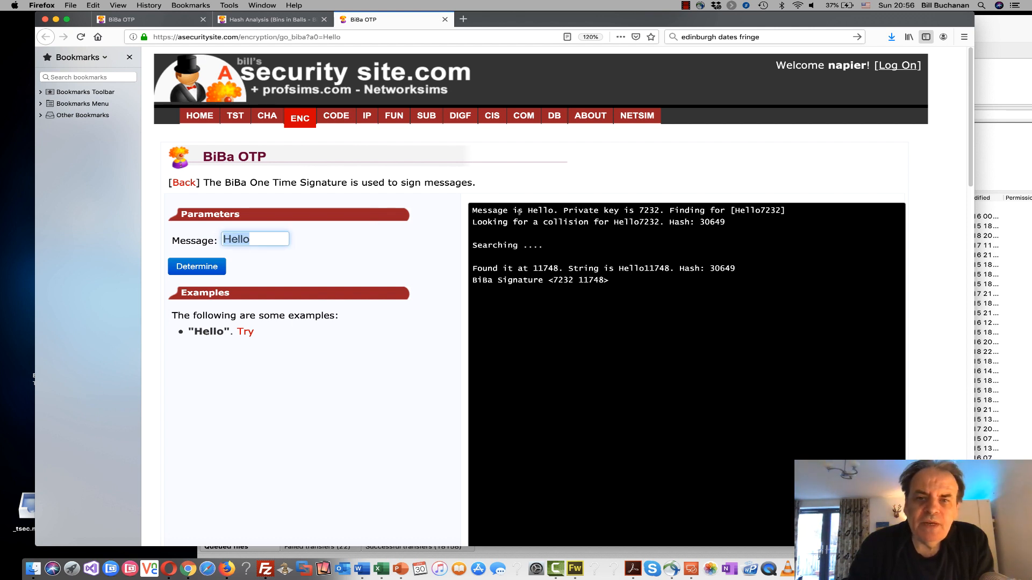
Highlight the Hello message, colliding string Hello11748, and signature values 7232 11748
double_click(648, 210)
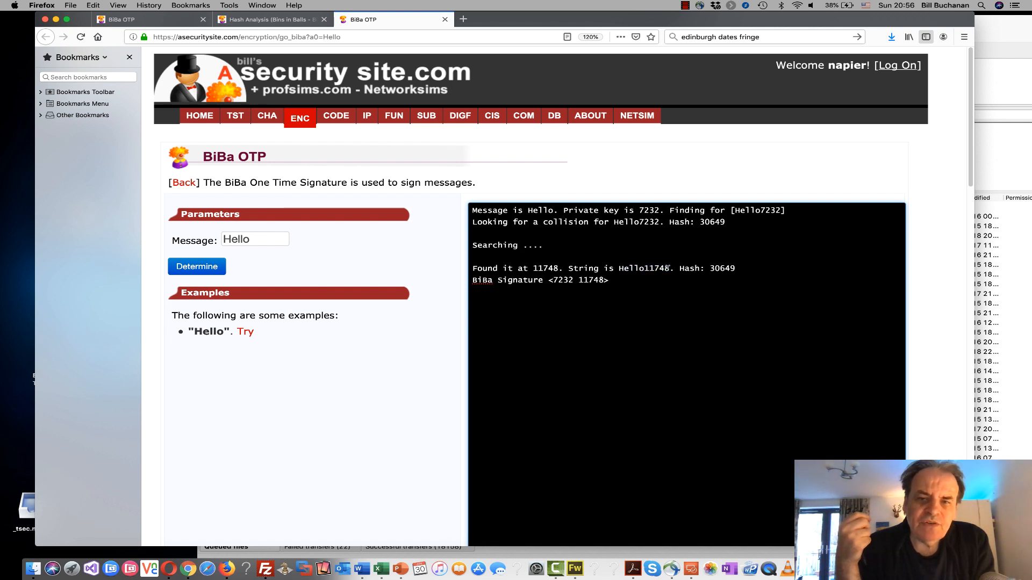
double_click(721, 269)
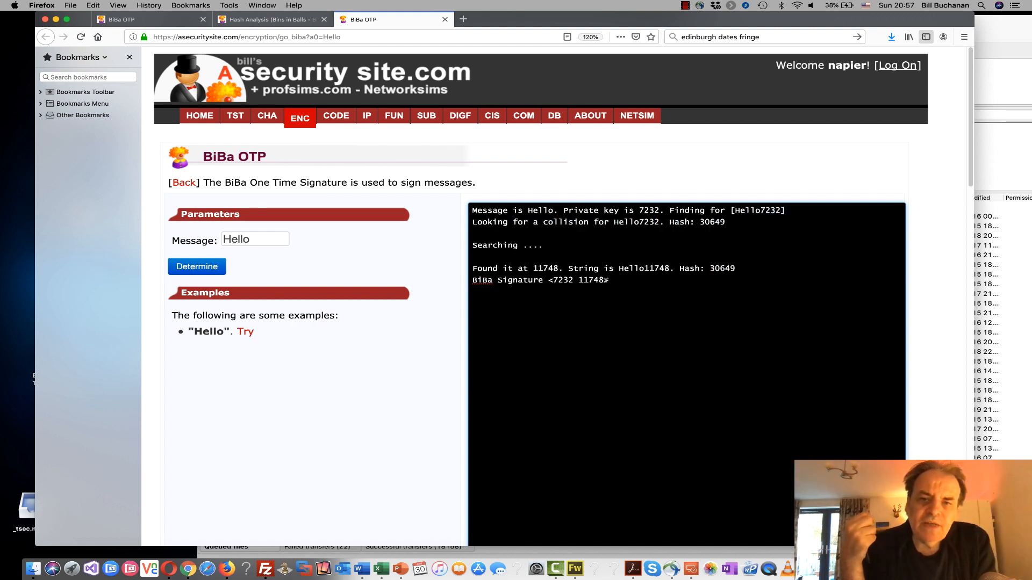
drag(551, 279, 604, 279)
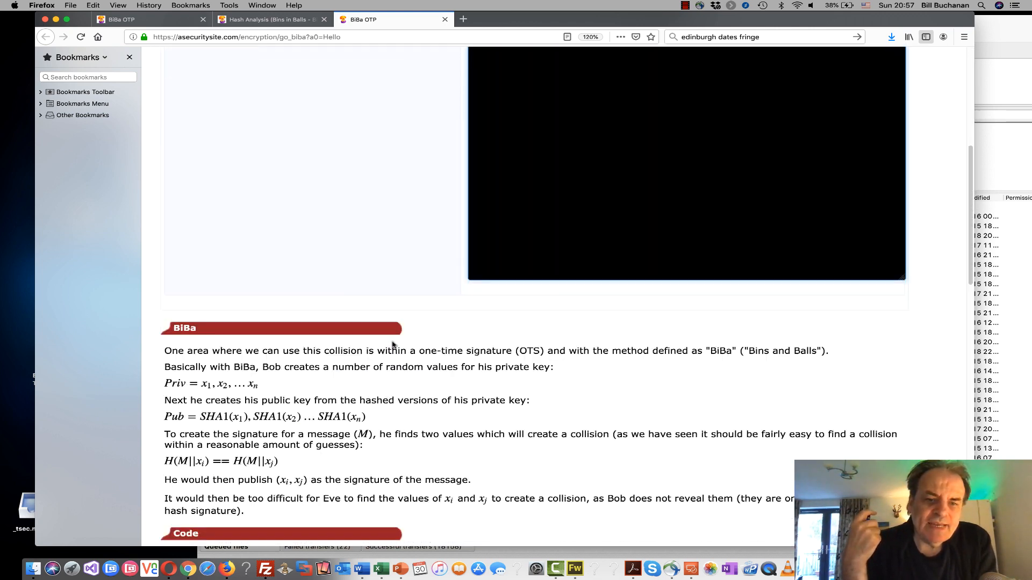
Scroll down the BiBa OTP page to the theory on private keys, hashed public keys and collisions
scroll(down, 3)
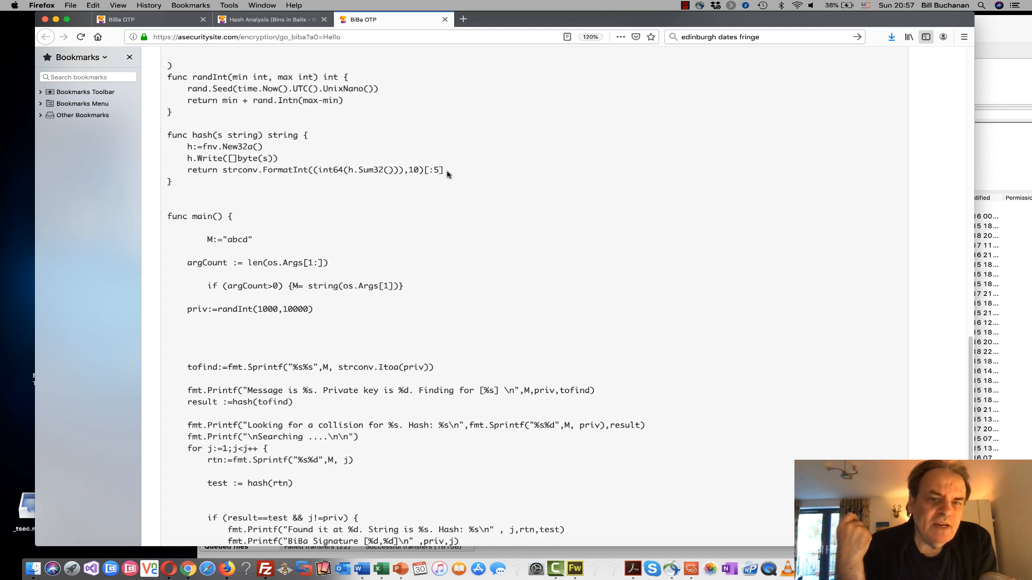
Highlight the [:5] truncation in the Go hash function, then scroll back to the Hello result
drag(426, 169, 443, 170)
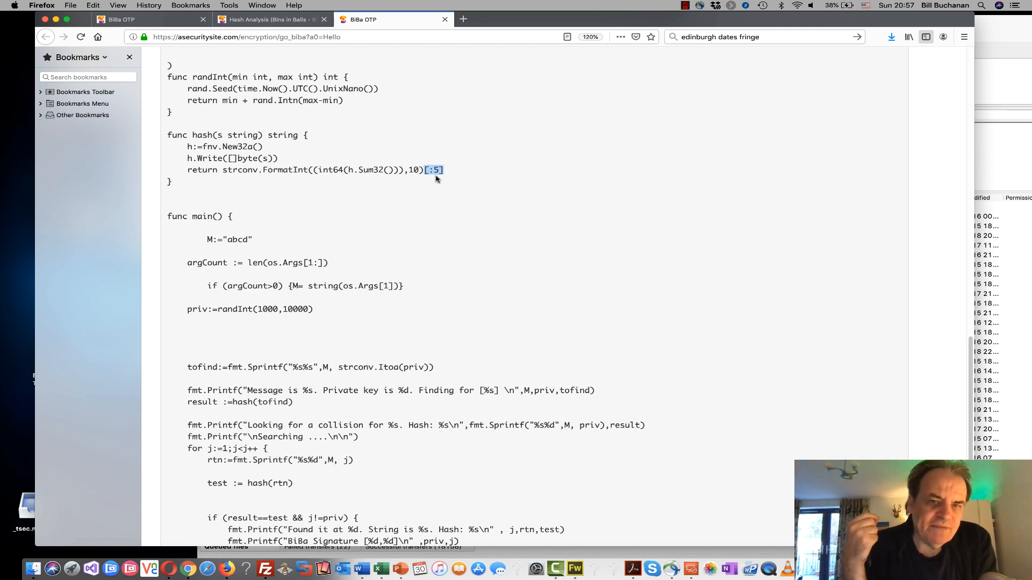
scroll(down, 3)
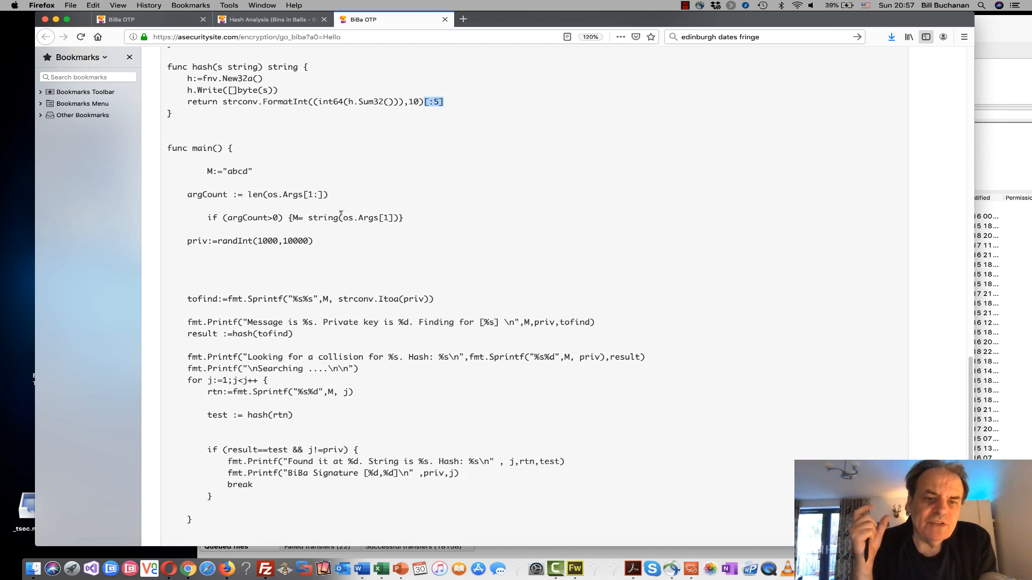
scroll(down, 3)
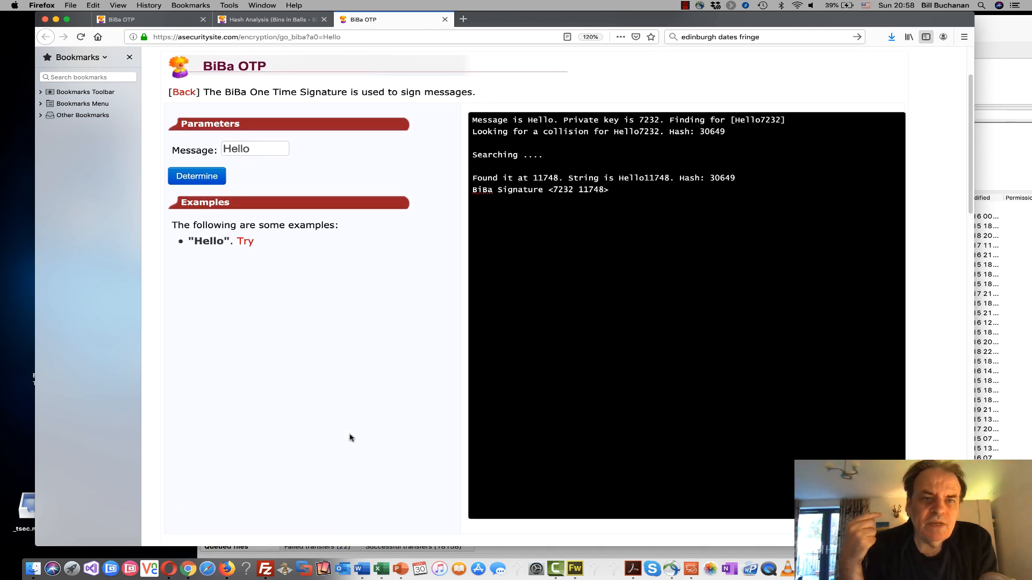
Re-sign 'Hello' five times with fresh private keys, ending at signature <6884 27271>
click(196, 176)
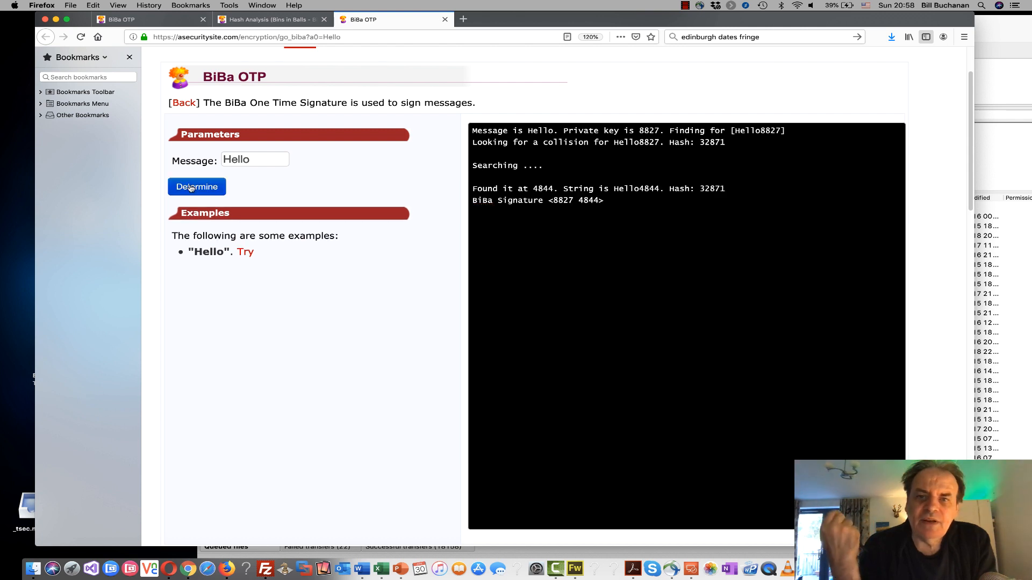
click(196, 187)
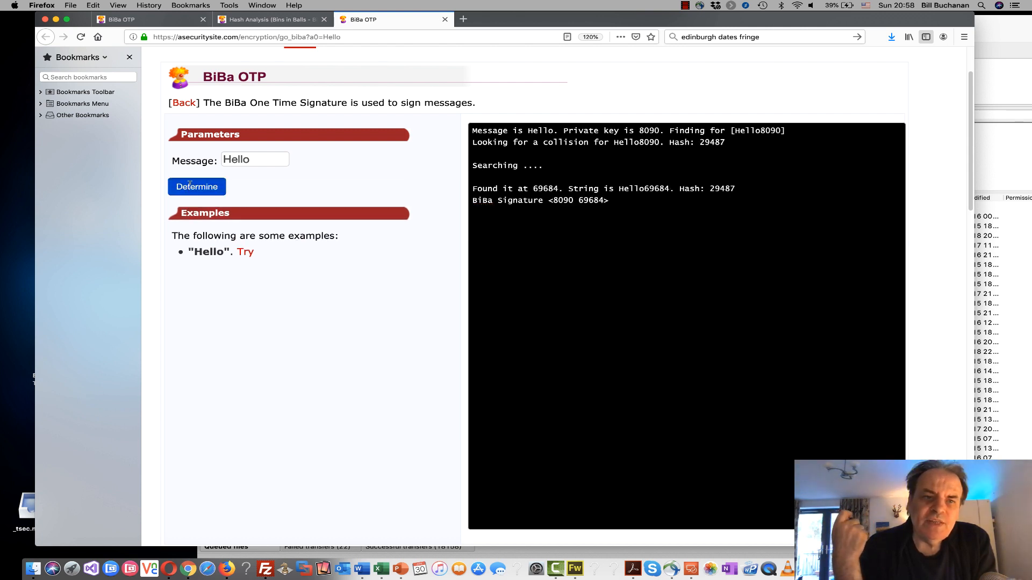
click(196, 187)
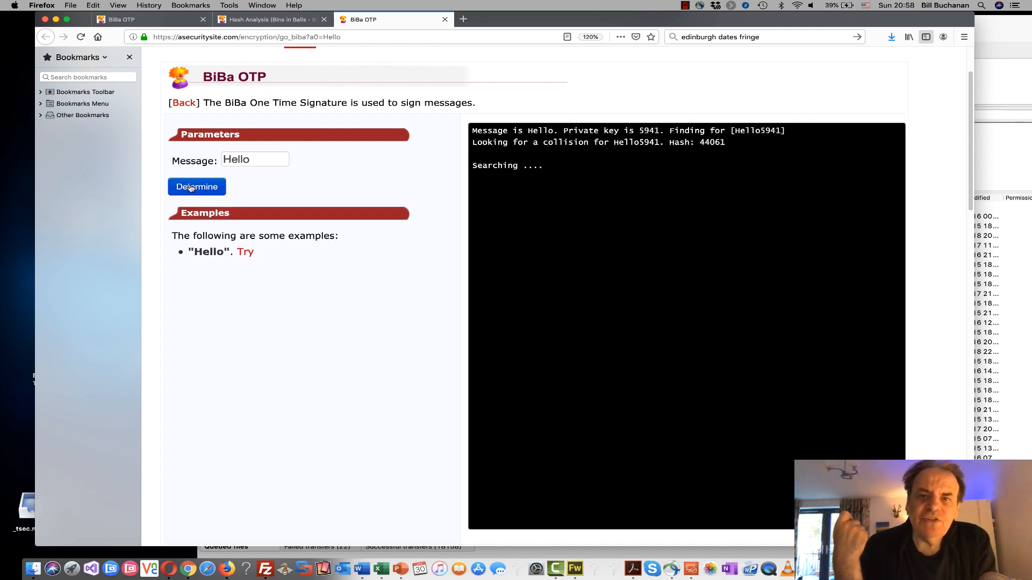
click(197, 187)
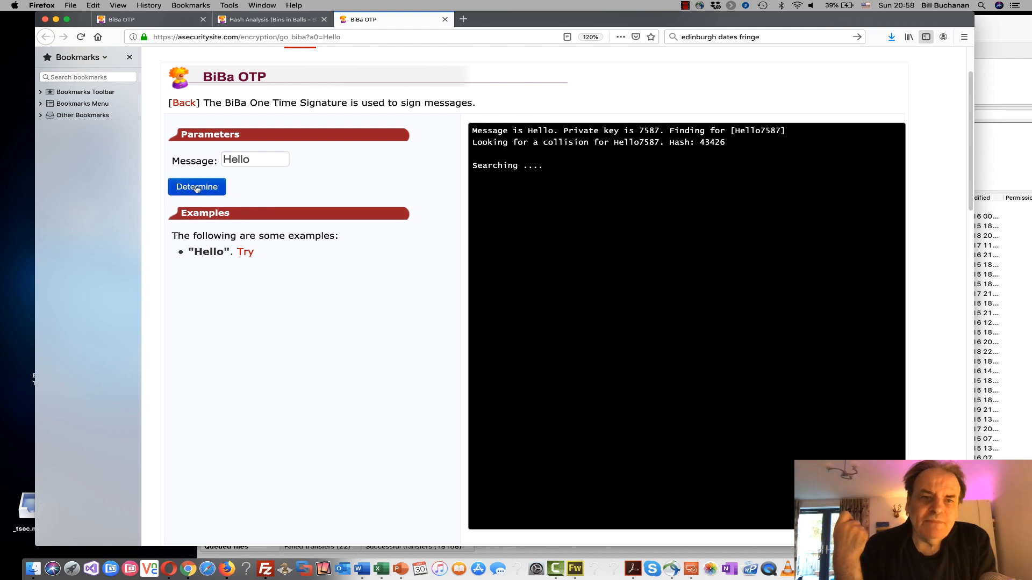
click(196, 187)
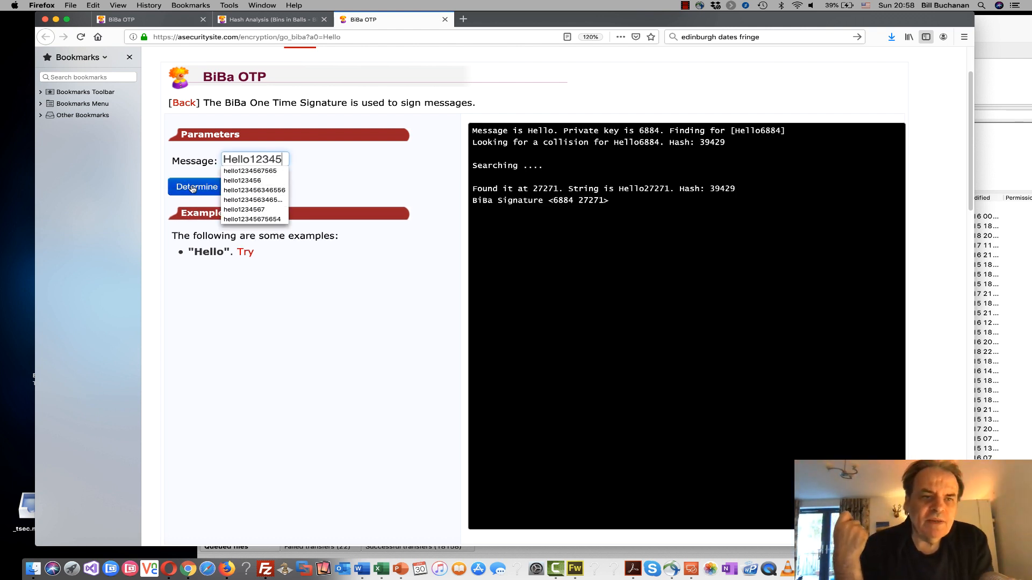
Sign 'Hello12345', producing signature <3932 77615>
click(196, 187)
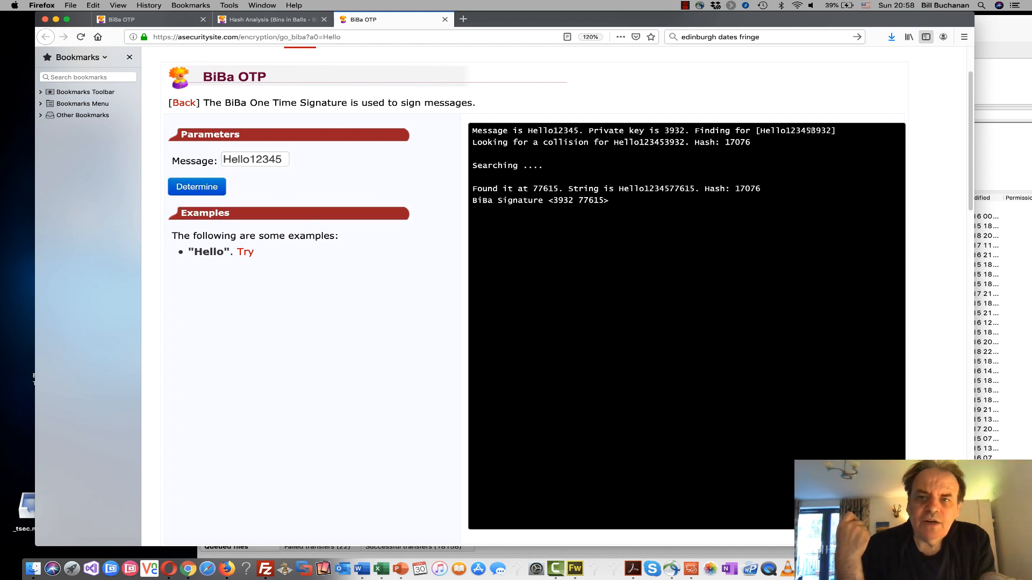